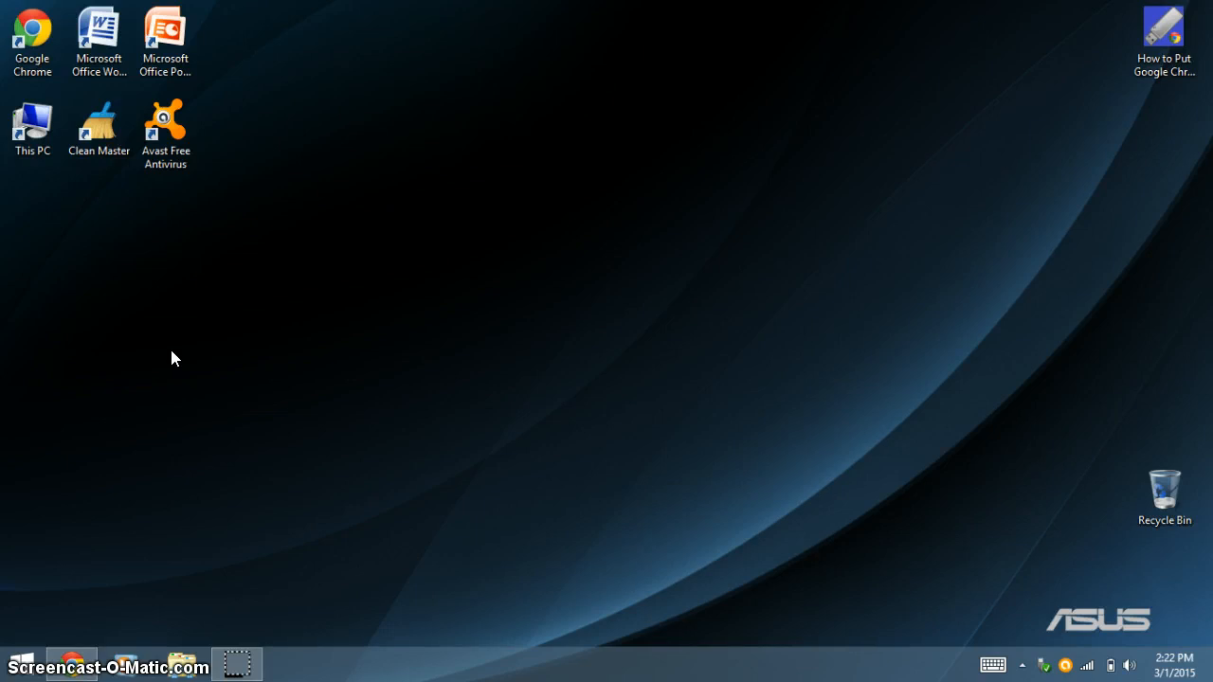
mouse_move(75, 610)
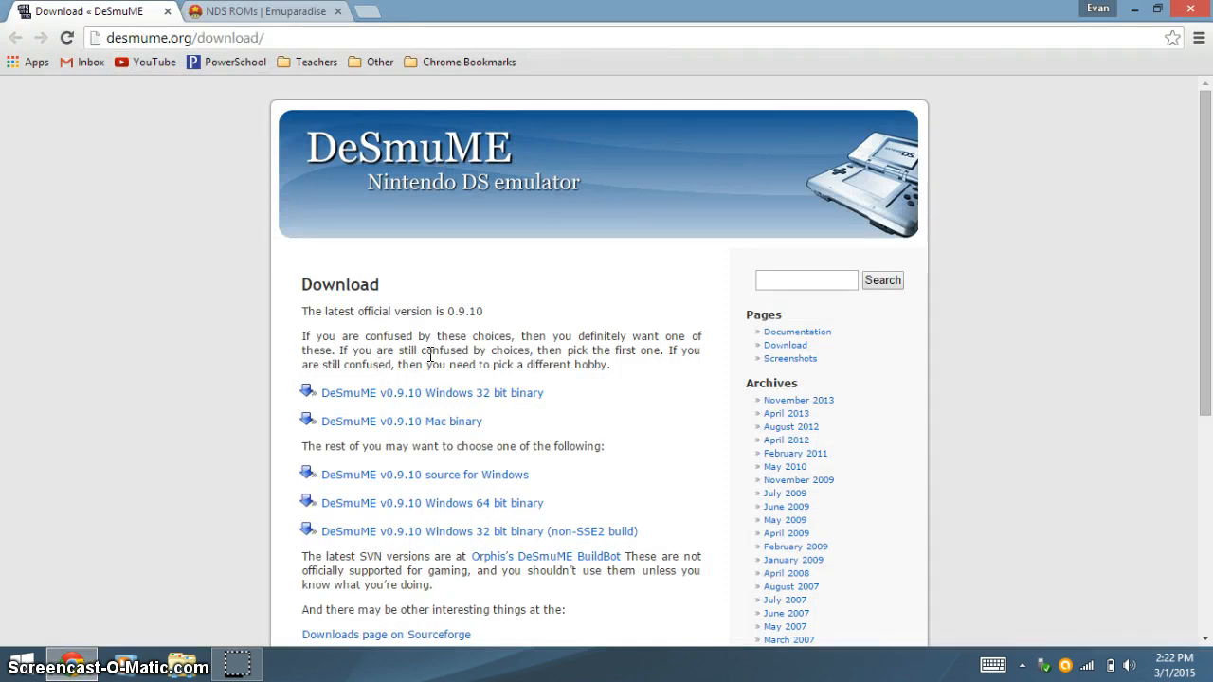
Start the SourceForge download of the DeSmuME 0.9.10 Windows 32-bit build.
left_click(432, 392)
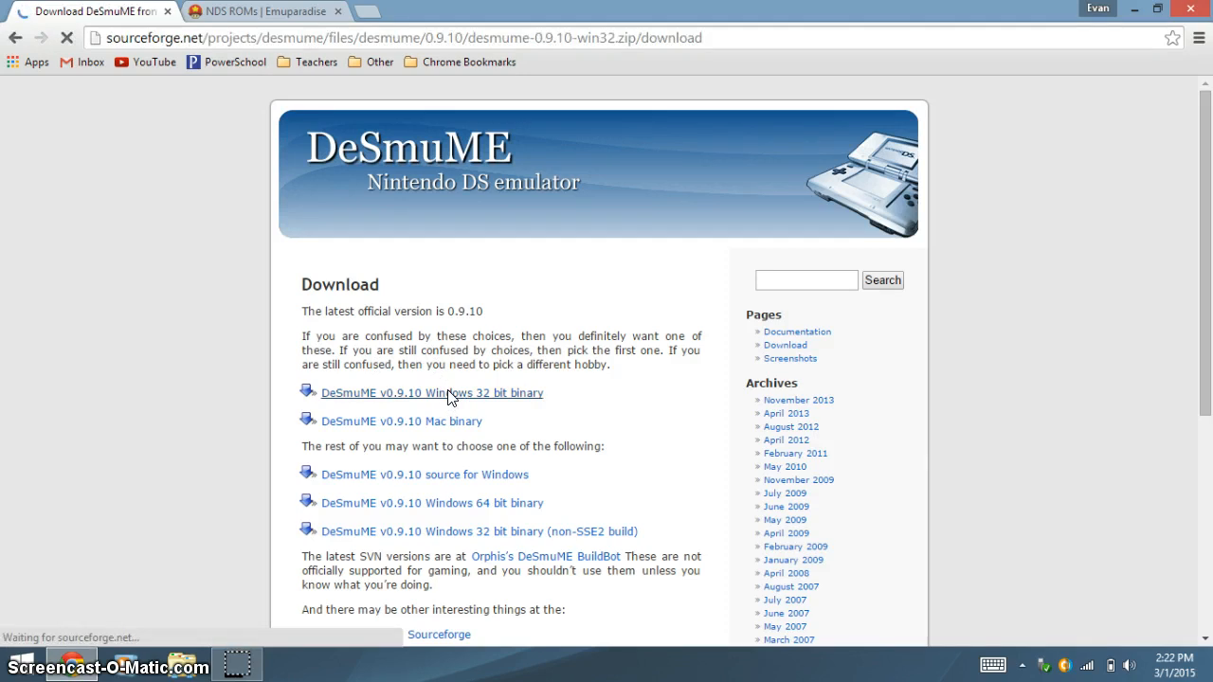
left_click(432, 393)
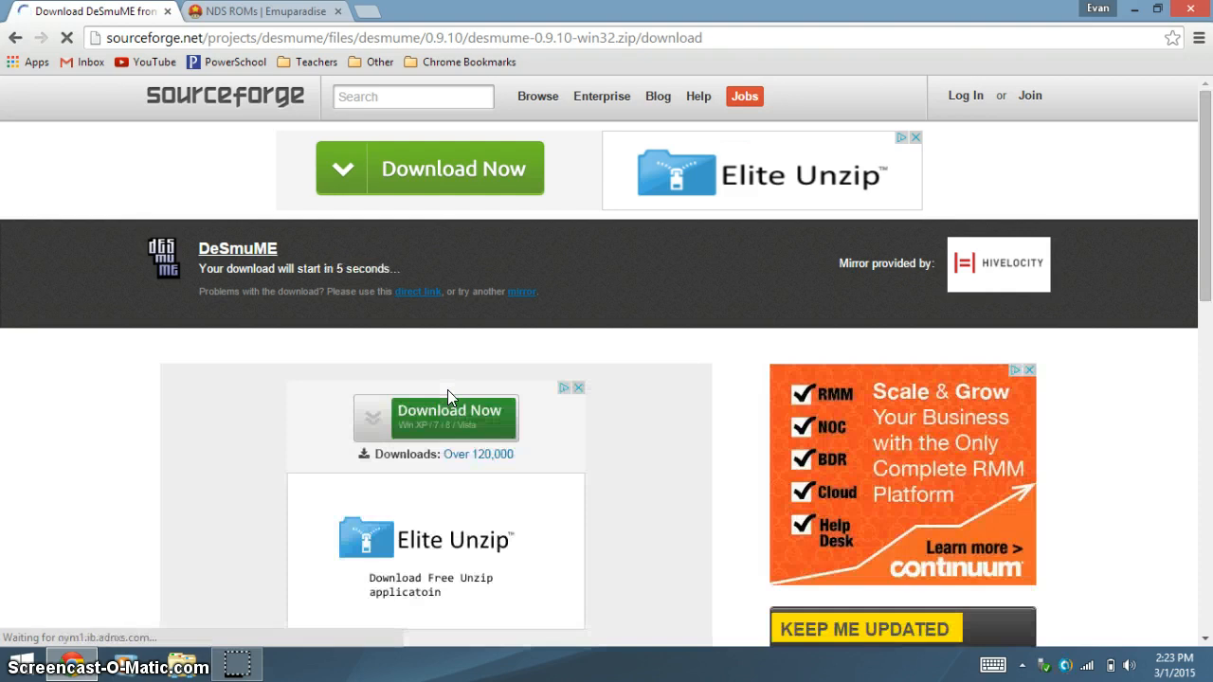
mouse_move(712, 328)
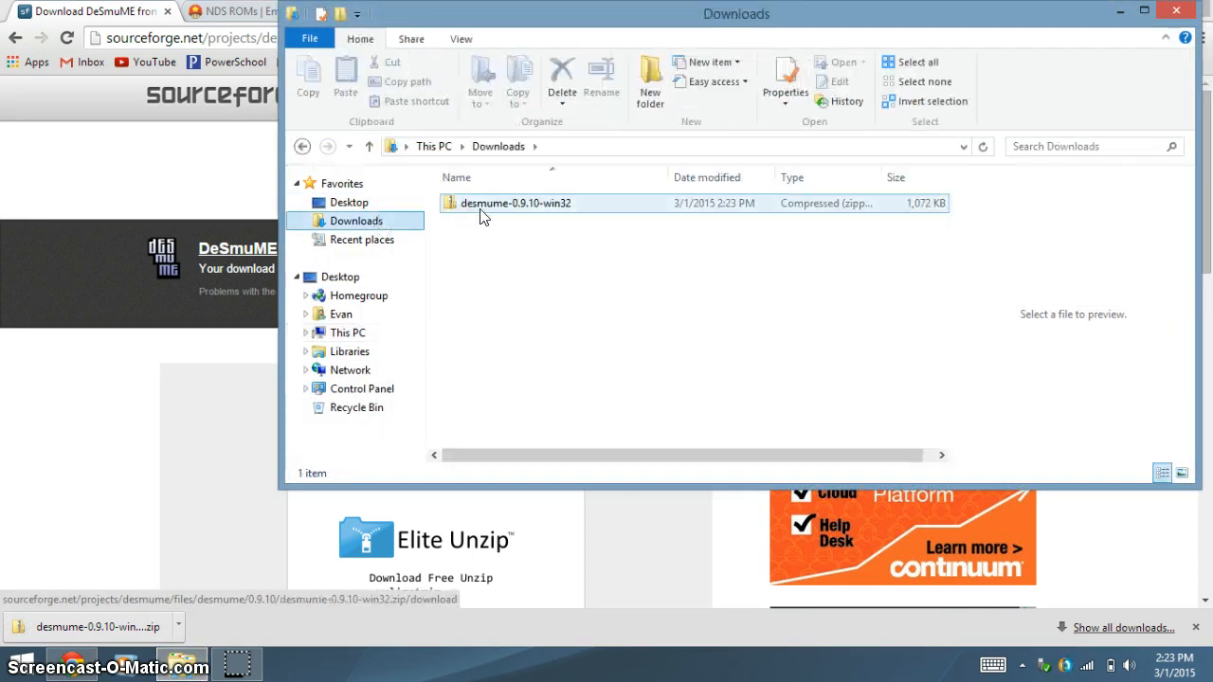
Start Extract All on the desmume-0.9.10-win32 zip in Downloads.
left_click(512, 203)
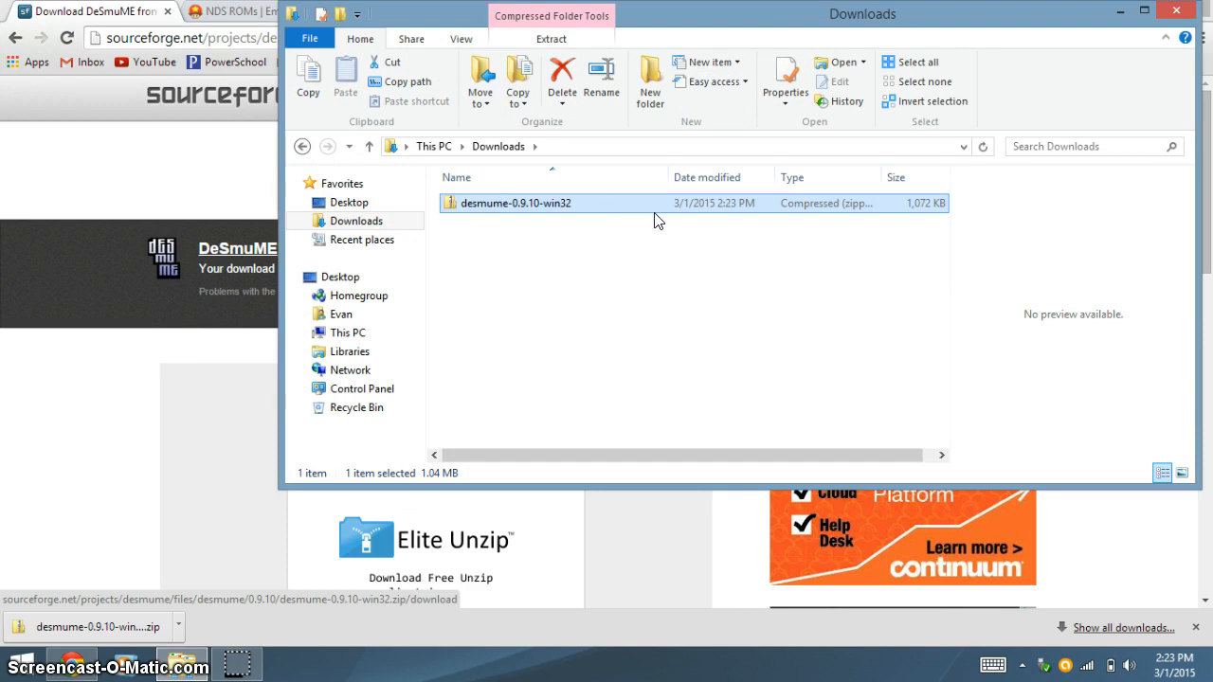
right_click(512, 202)
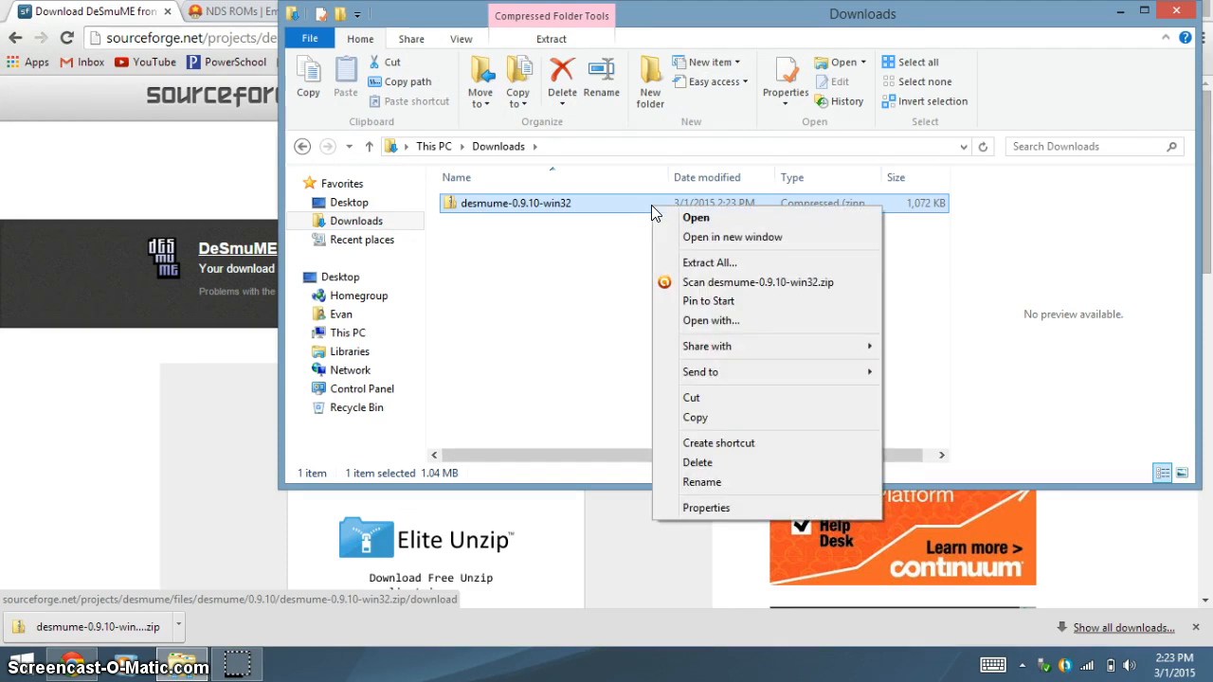
mouse_move(709, 262)
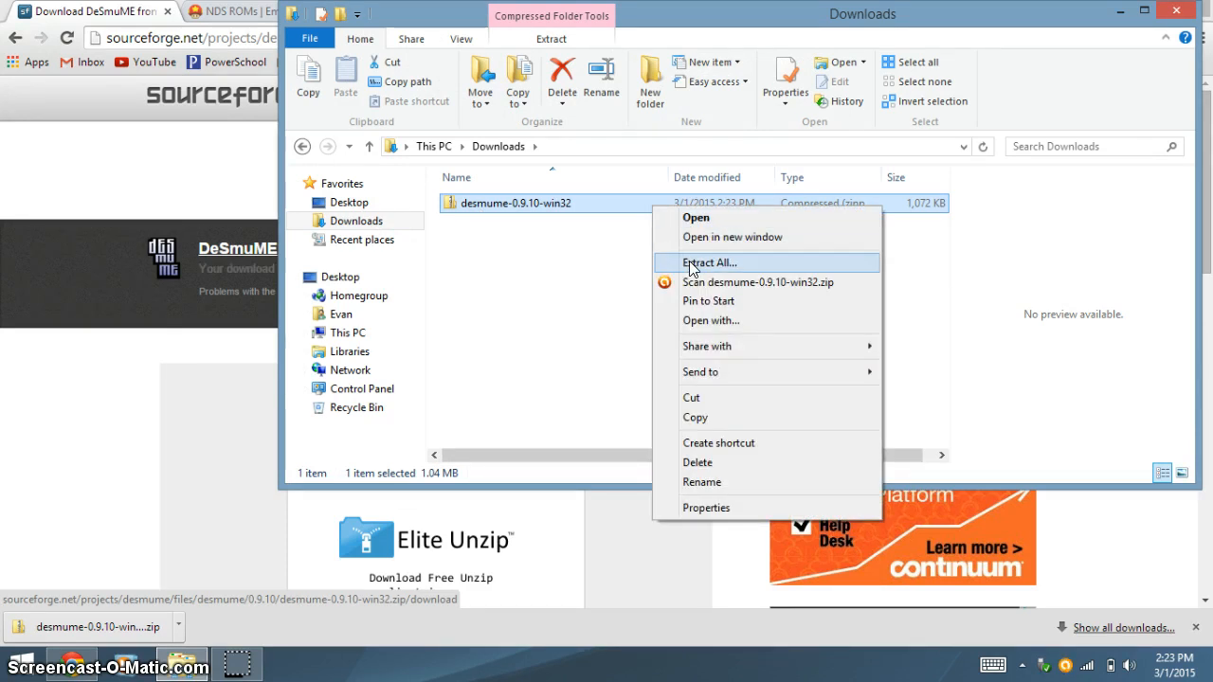
left_click(709, 262)
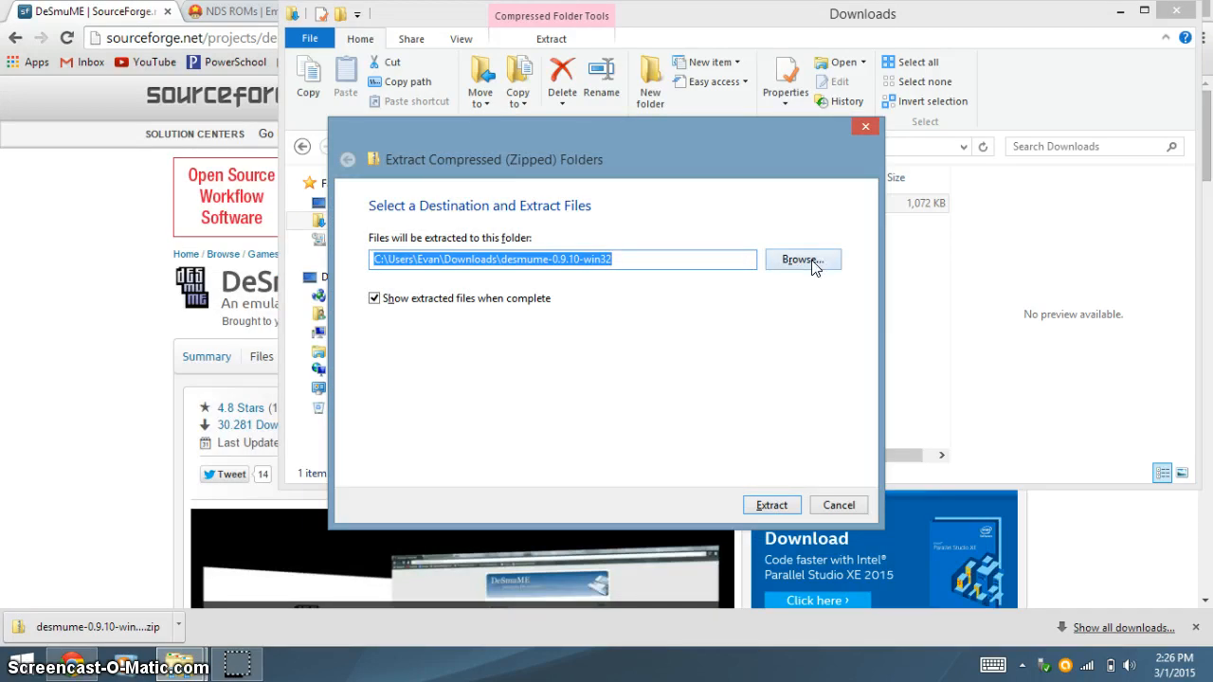
Set the extraction destination to Removable Disk (E:) and extract the files there.
left_click(802, 260)
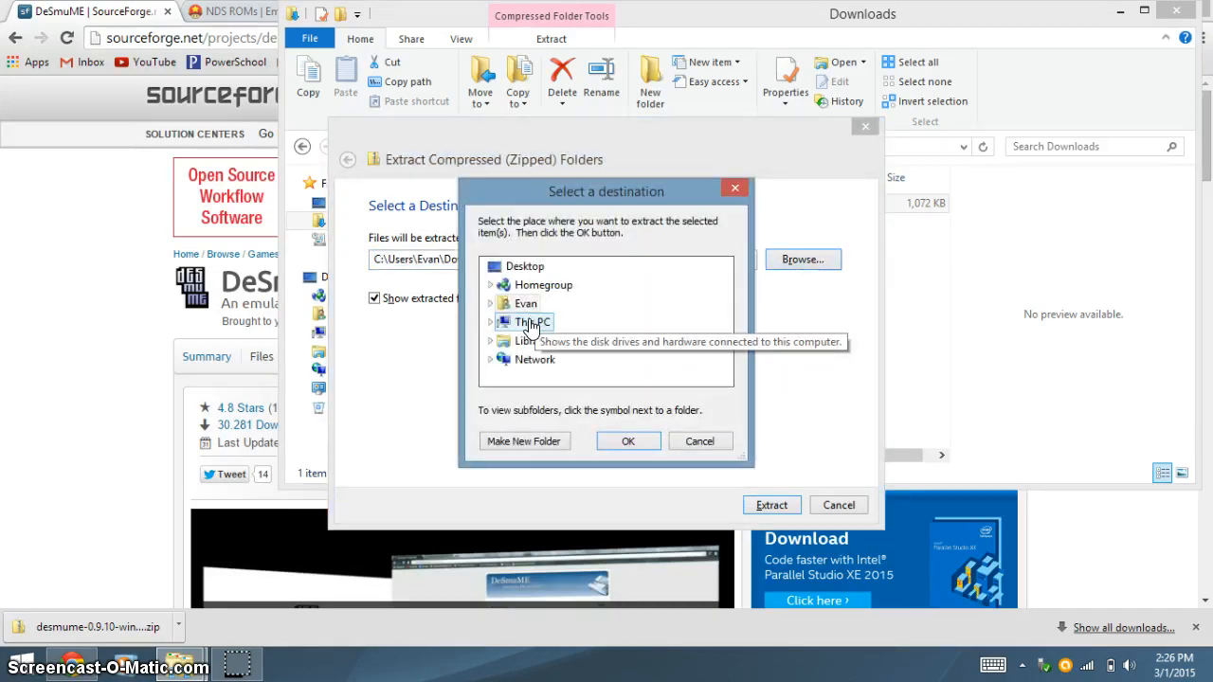
scroll("down", 3)
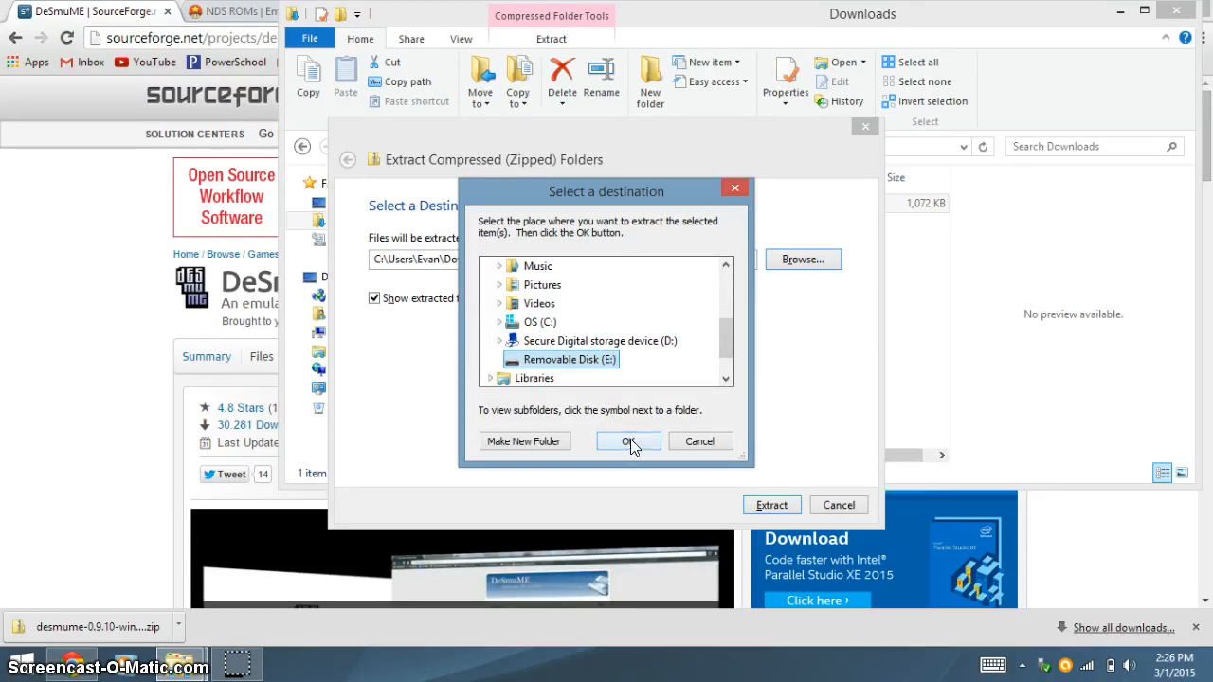
left_click(629, 440)
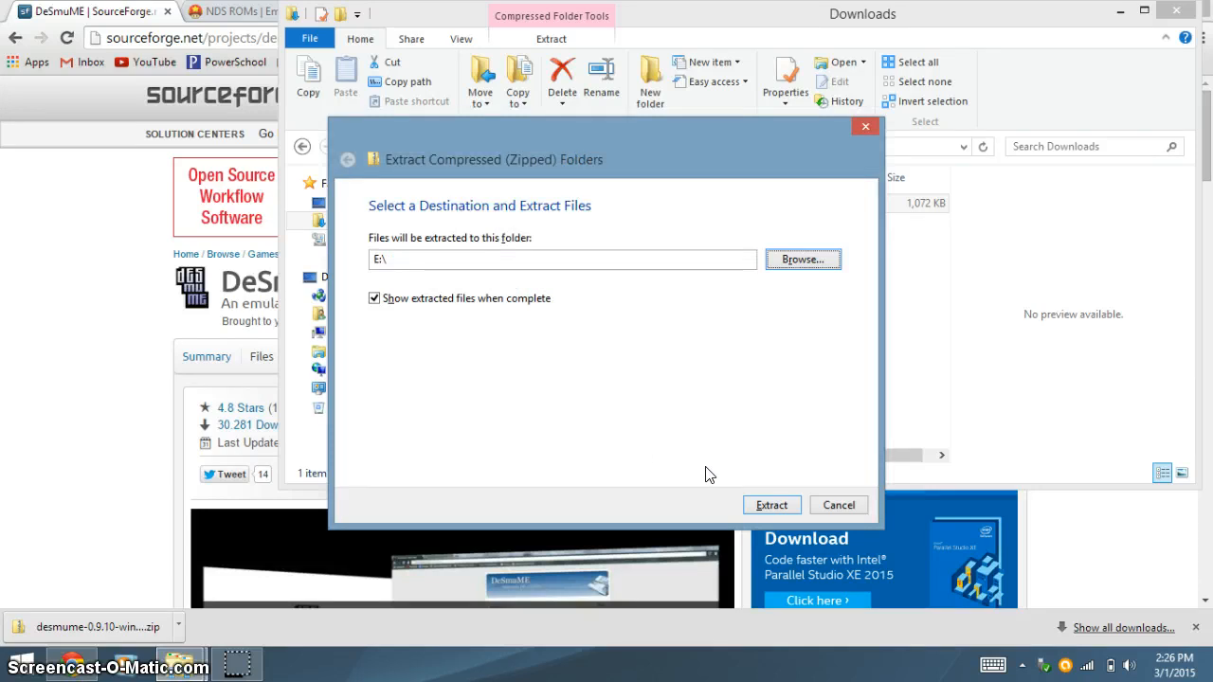
left_click(771, 505)
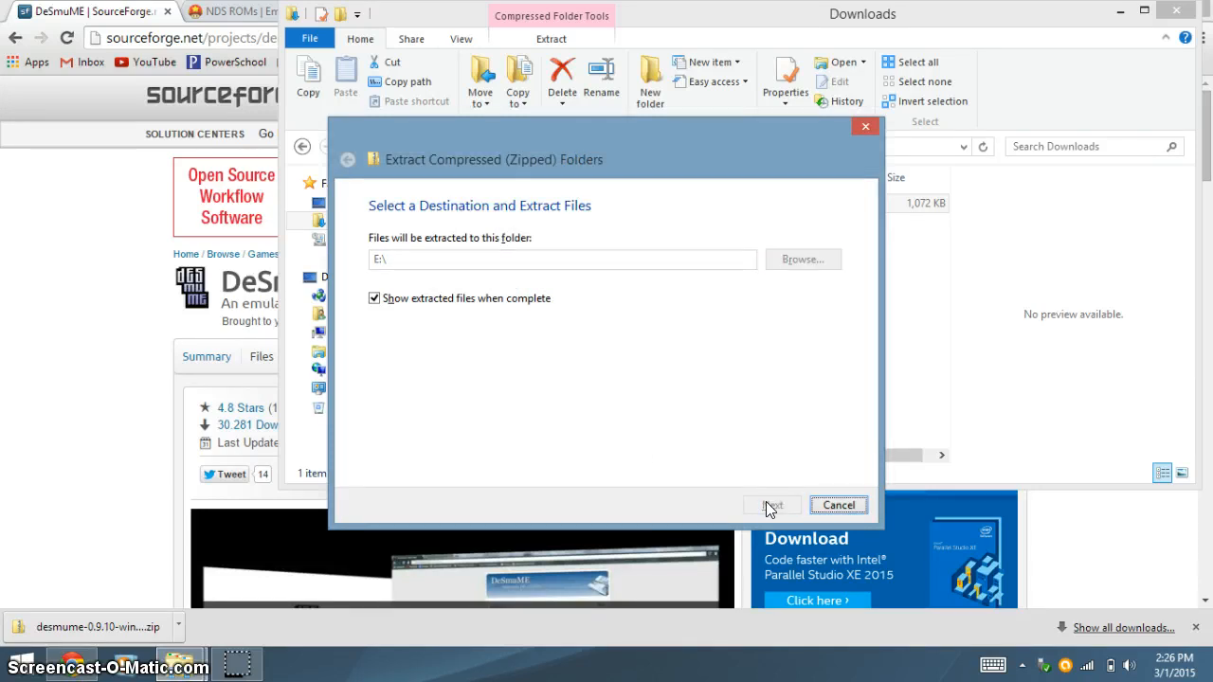
Create a new folder named Roms on Removable Disk (E:) beside the extracted files.
left_click(772, 504)
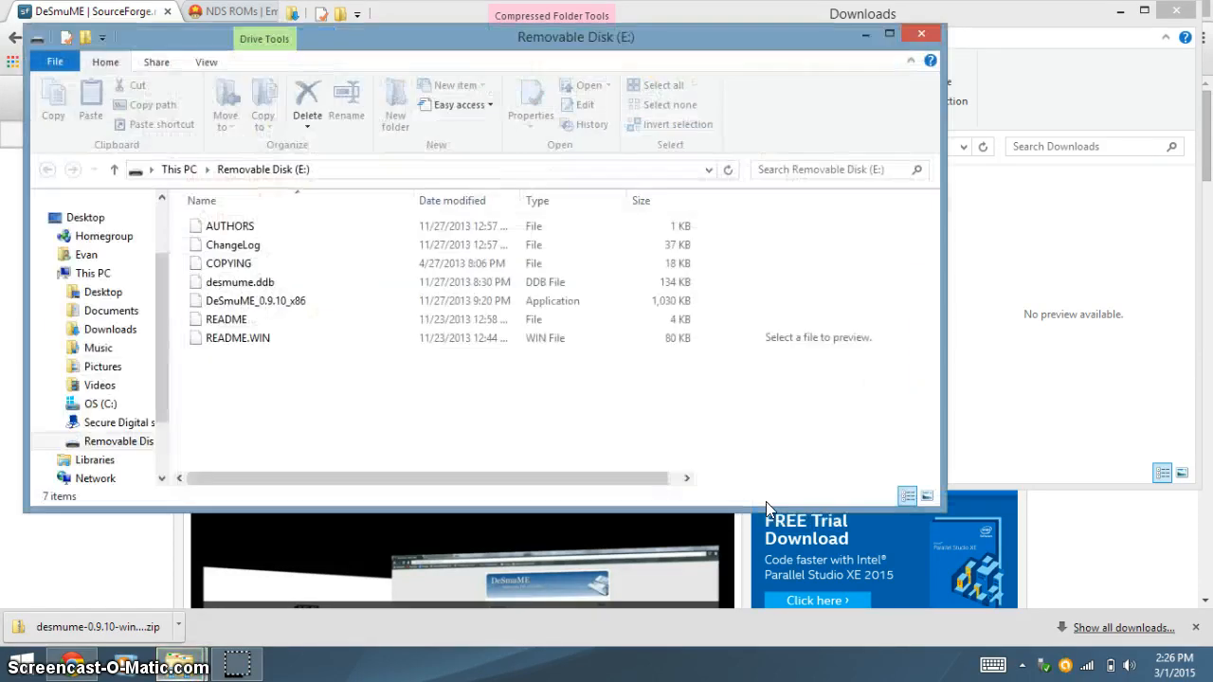
left_click(231, 245)
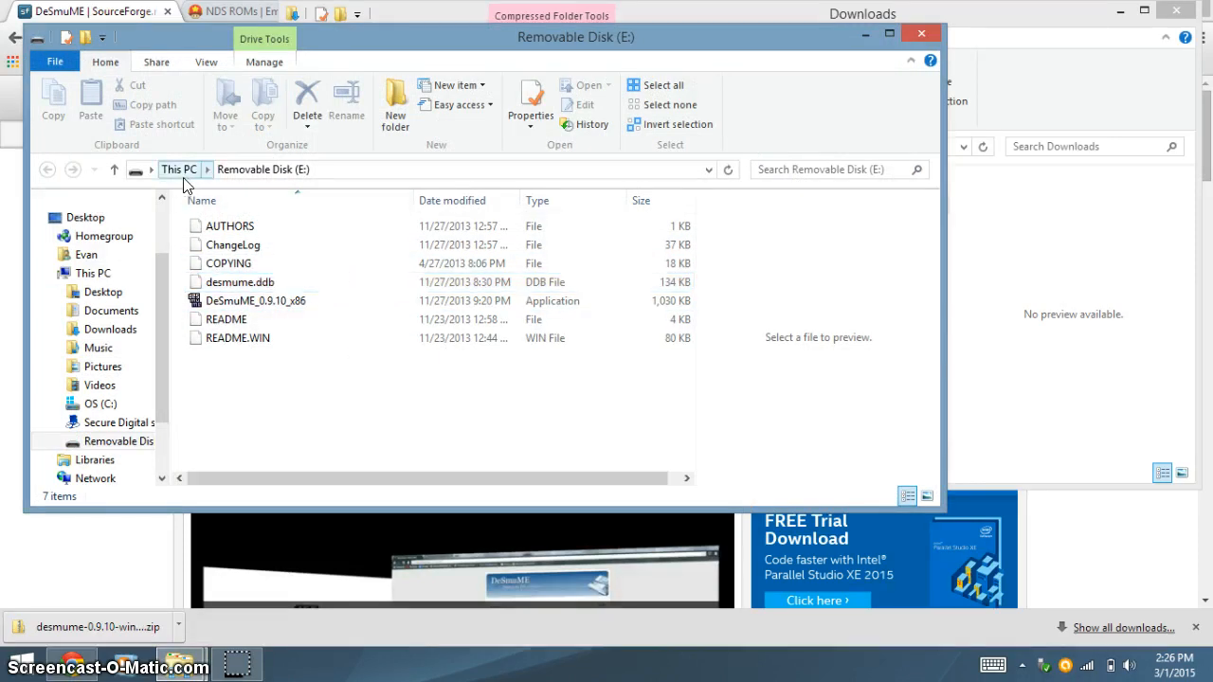
mouse_move(436, 413)
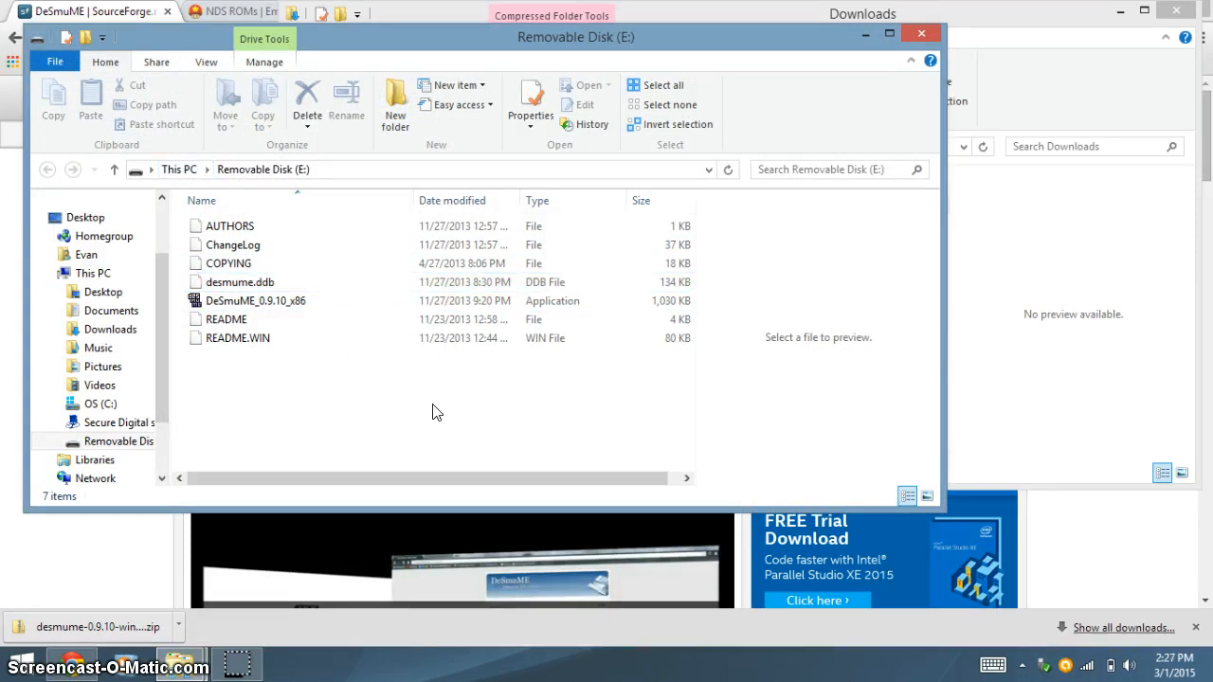
mouse_move(462, 405)
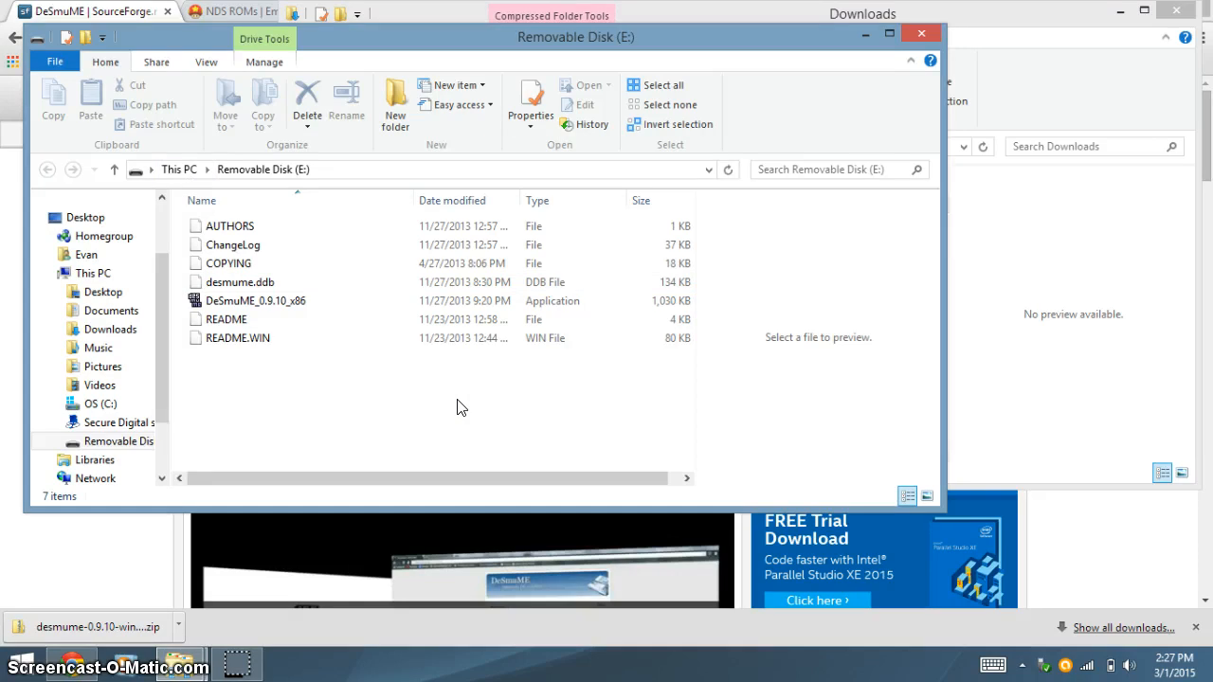
right_click(463, 408)
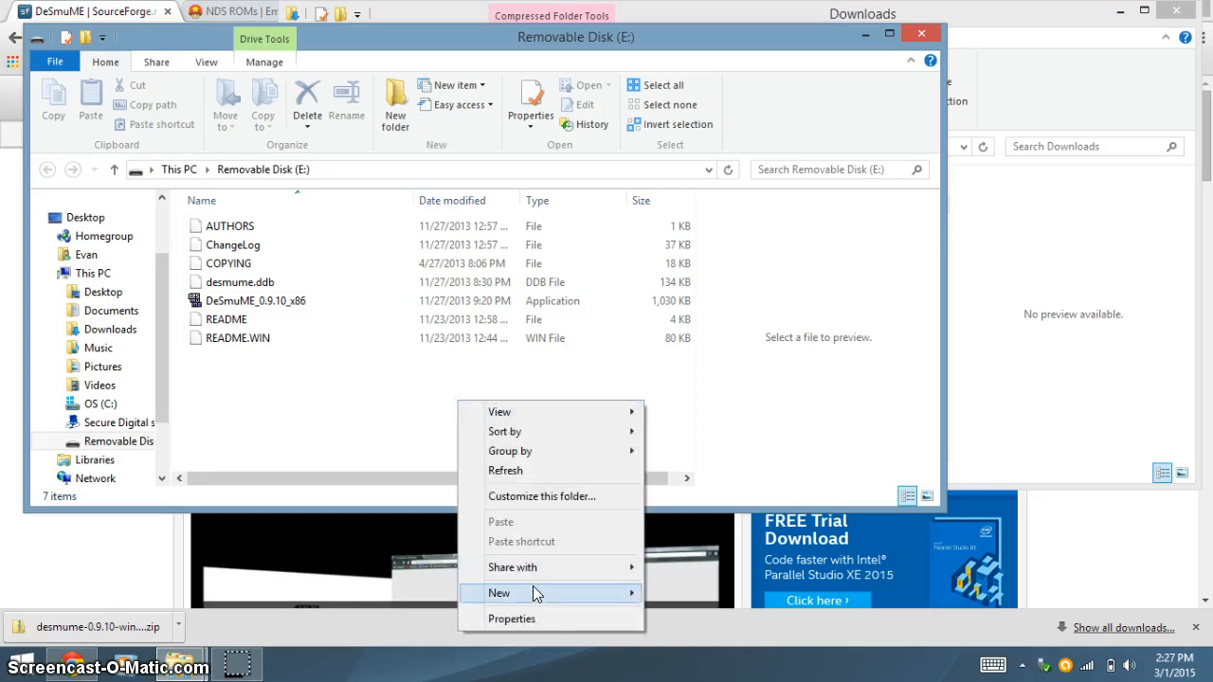
left_click(500, 593)
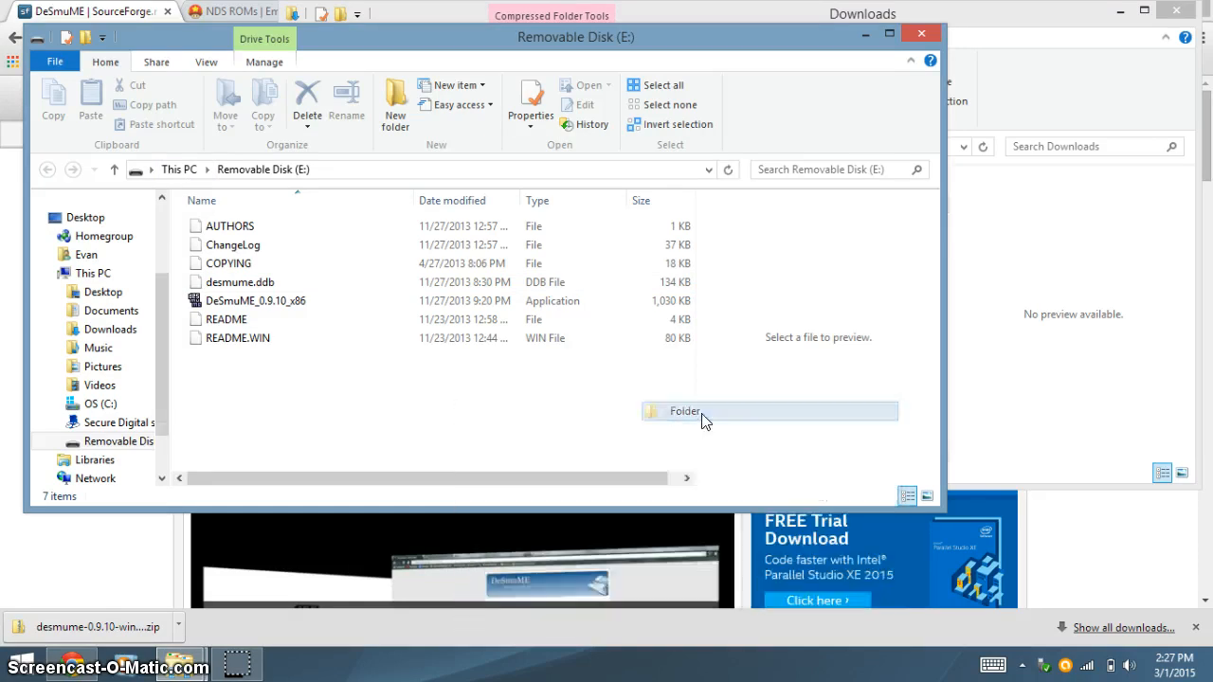
type("Roms")
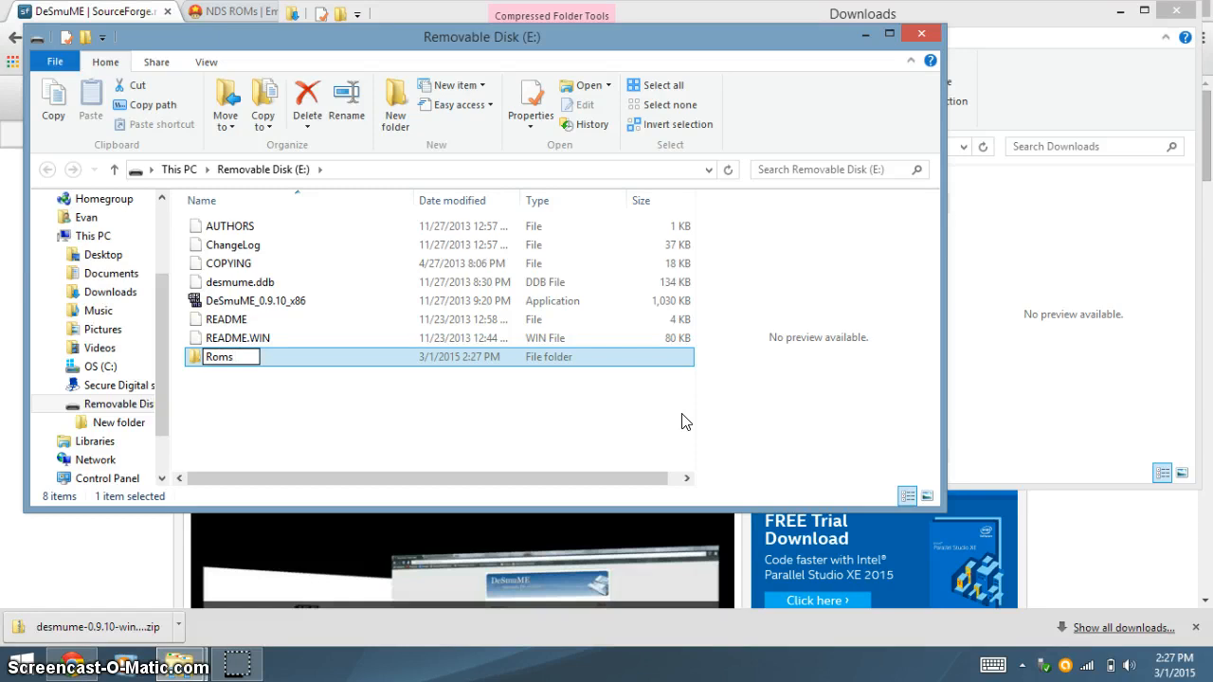
left_click(551, 420)
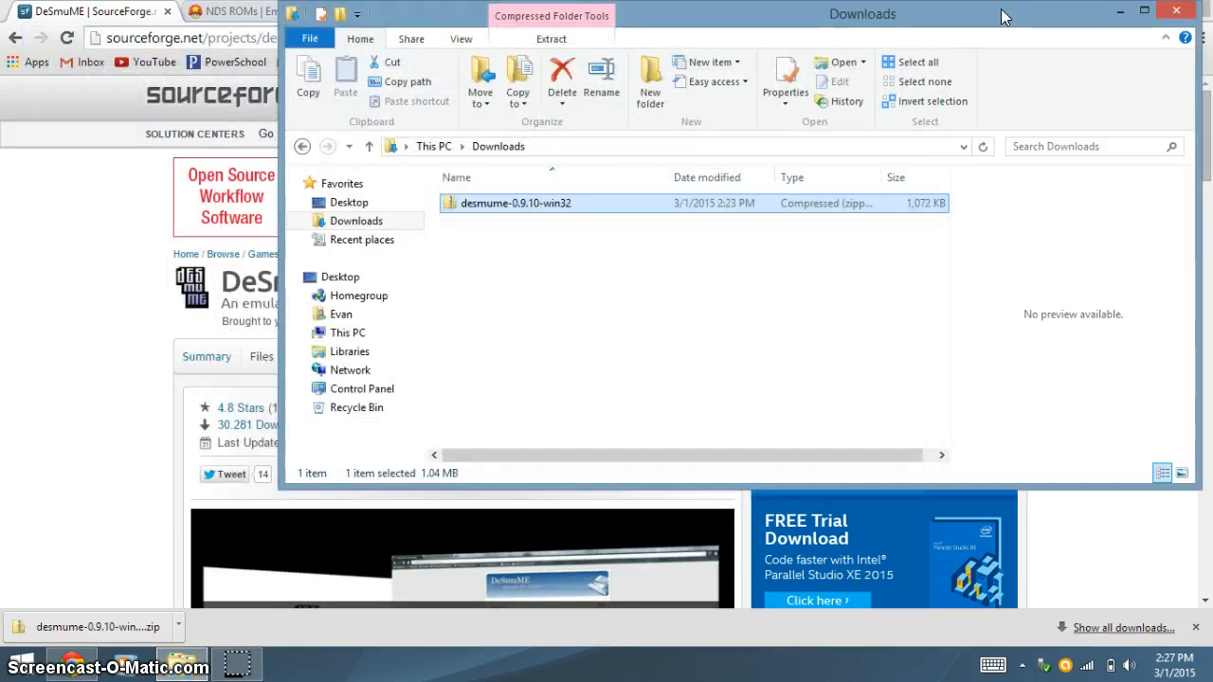
Bring Chrome forward on the Emuparadise NDS ROMs tab and close the SourceForge tab.
left_click(95, 15)
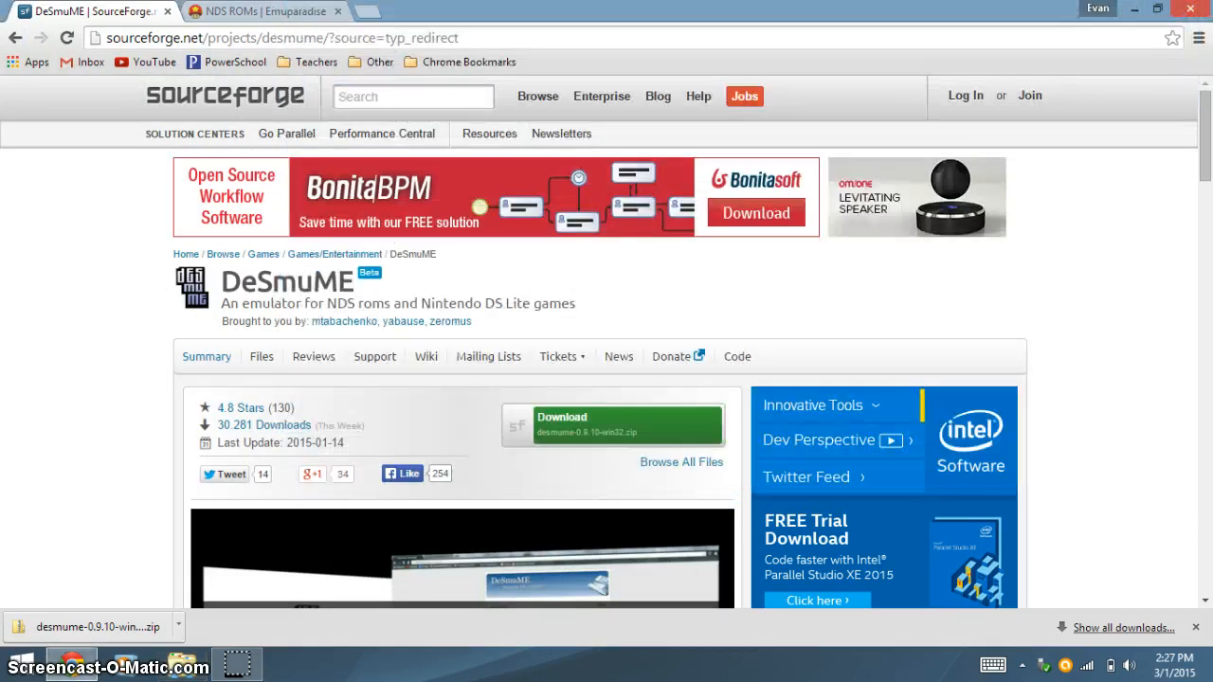
mouse_move(275, 12)
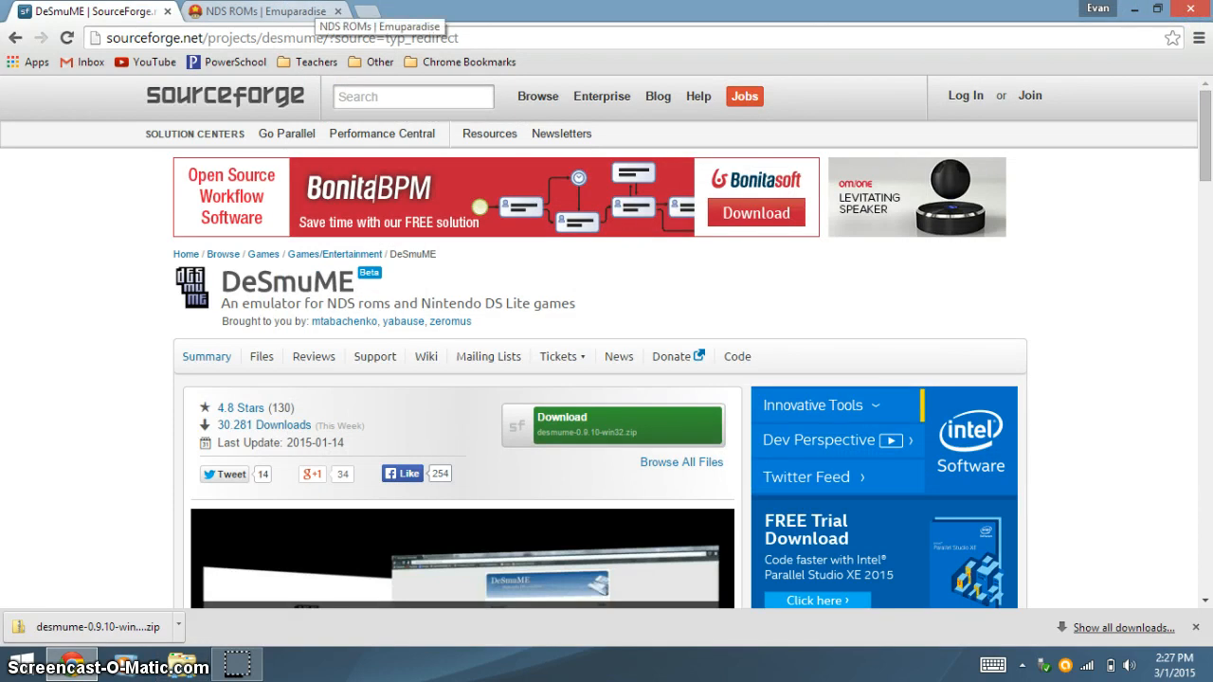
left_click(250, 13)
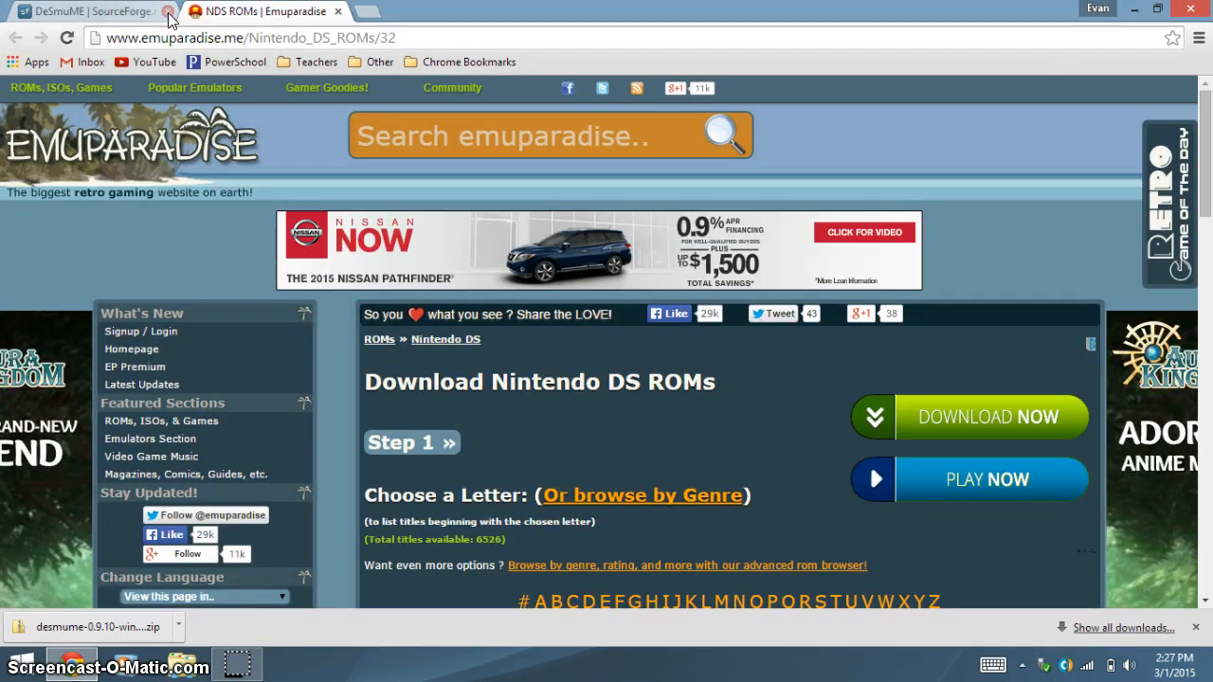
left_click(167, 12)
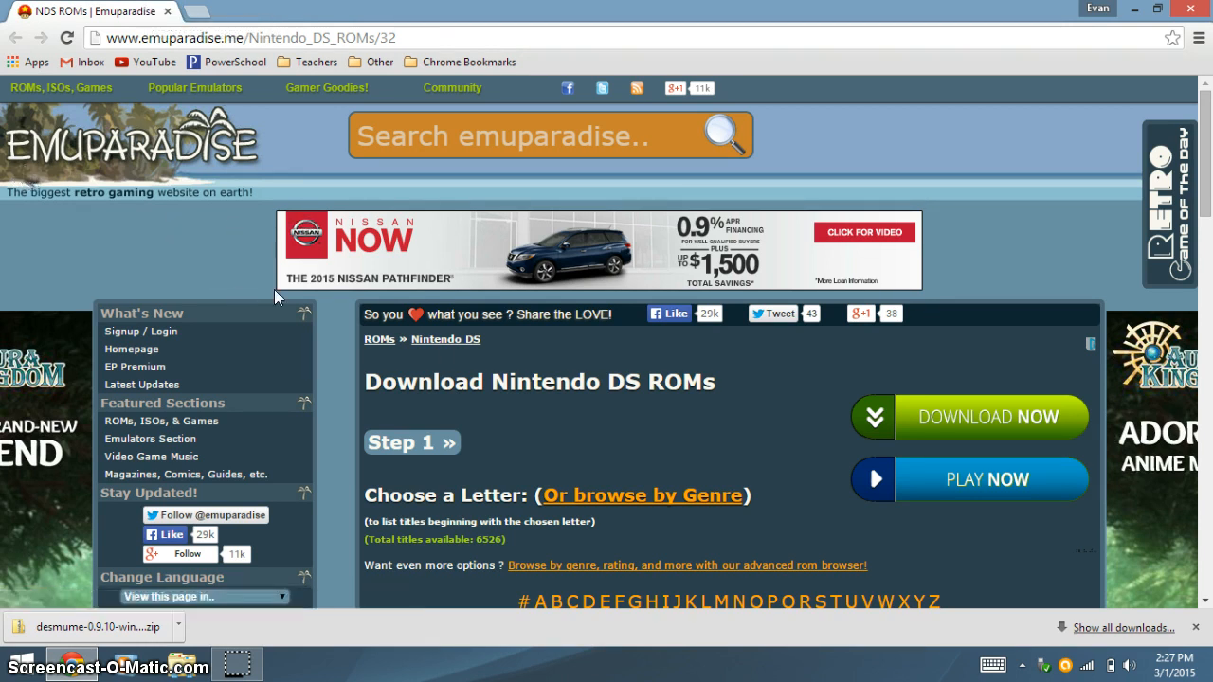
mouse_move(463, 383)
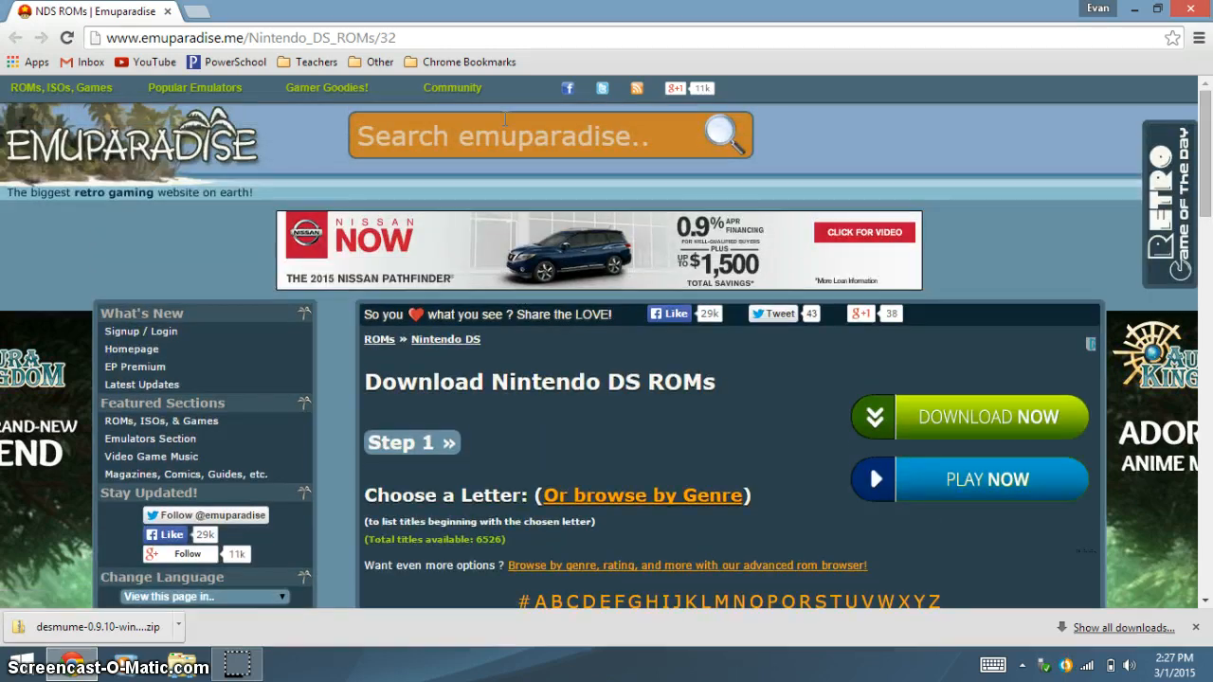
scroll("down", 3)
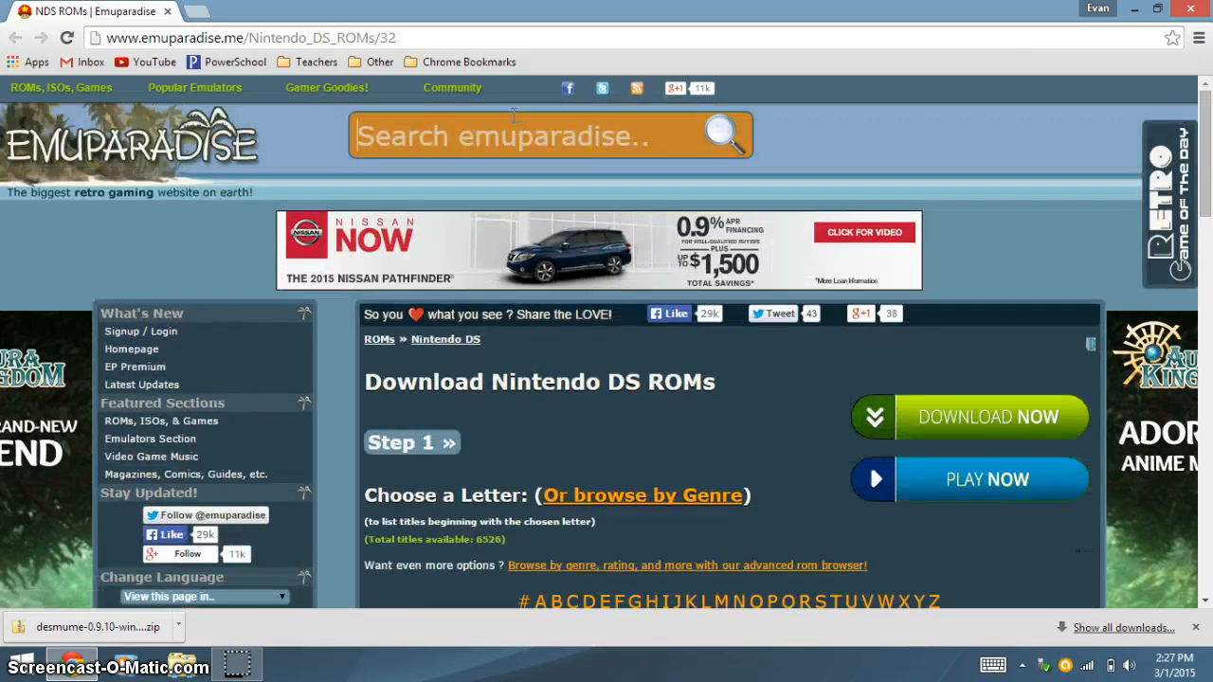
Search Emuparadise for 'mario kart ds' and reach the matching ROM results.
type("mario kart ds")
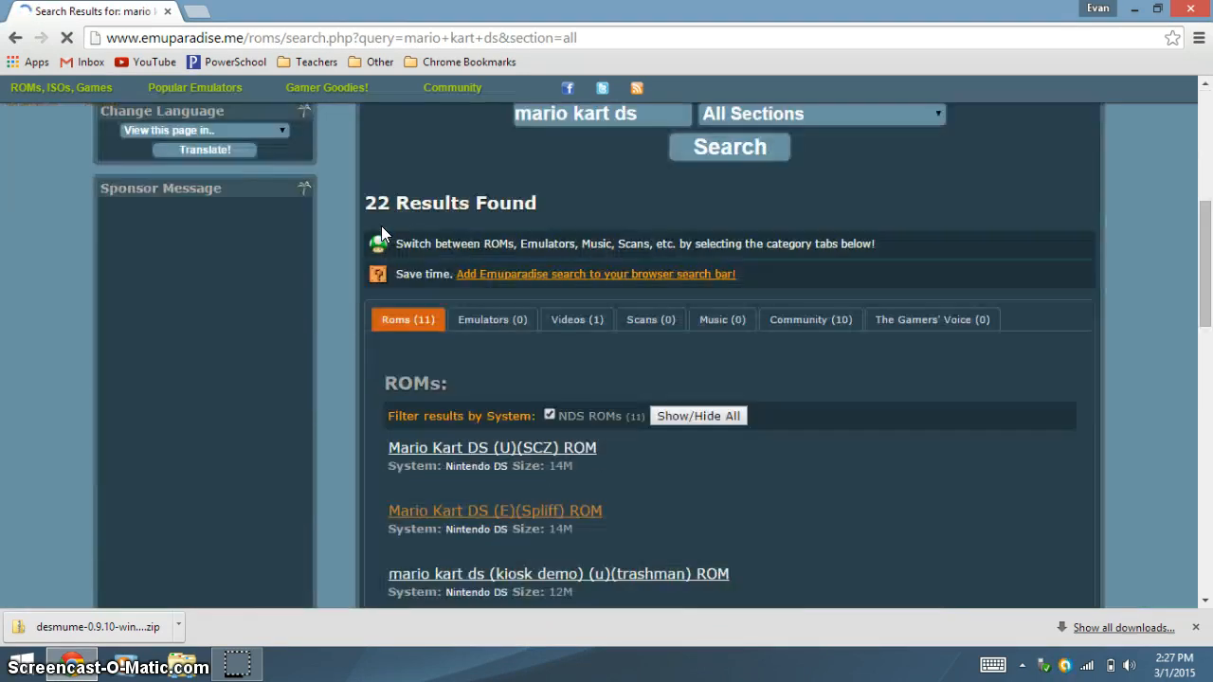
scroll("down", 3)
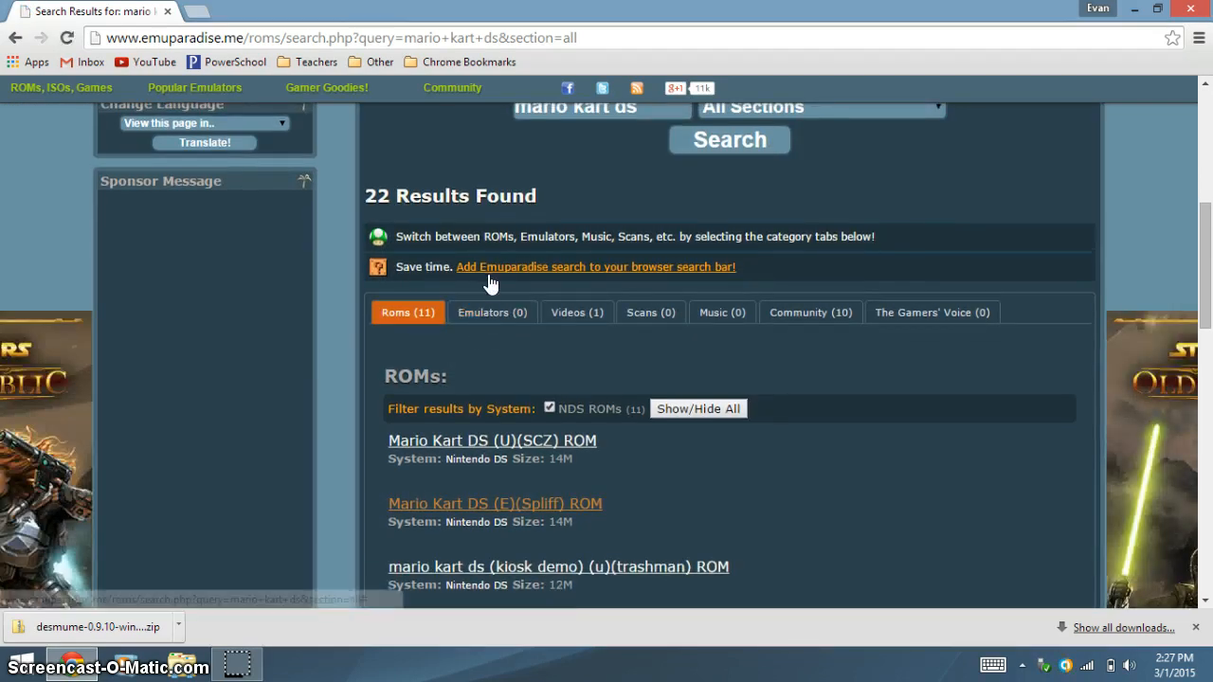
left_click(932, 311)
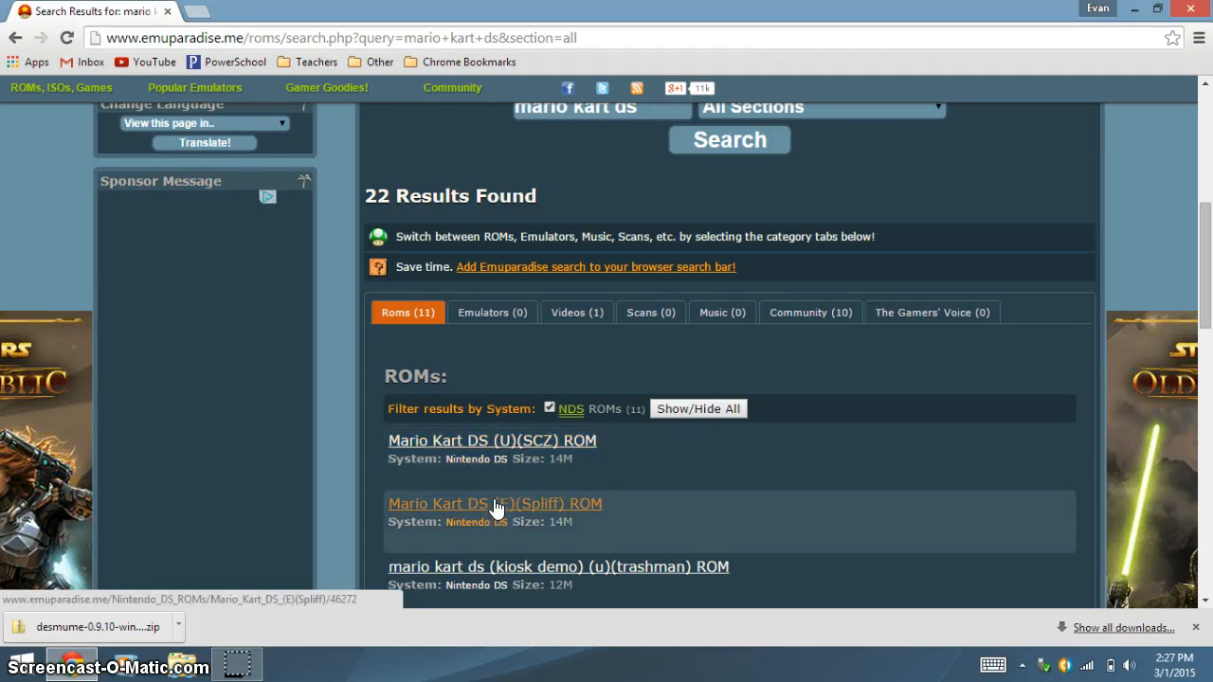
Start the direct download of the Mario Kart DS (E)(Spliff) ROM archive.
left_click(495, 504)
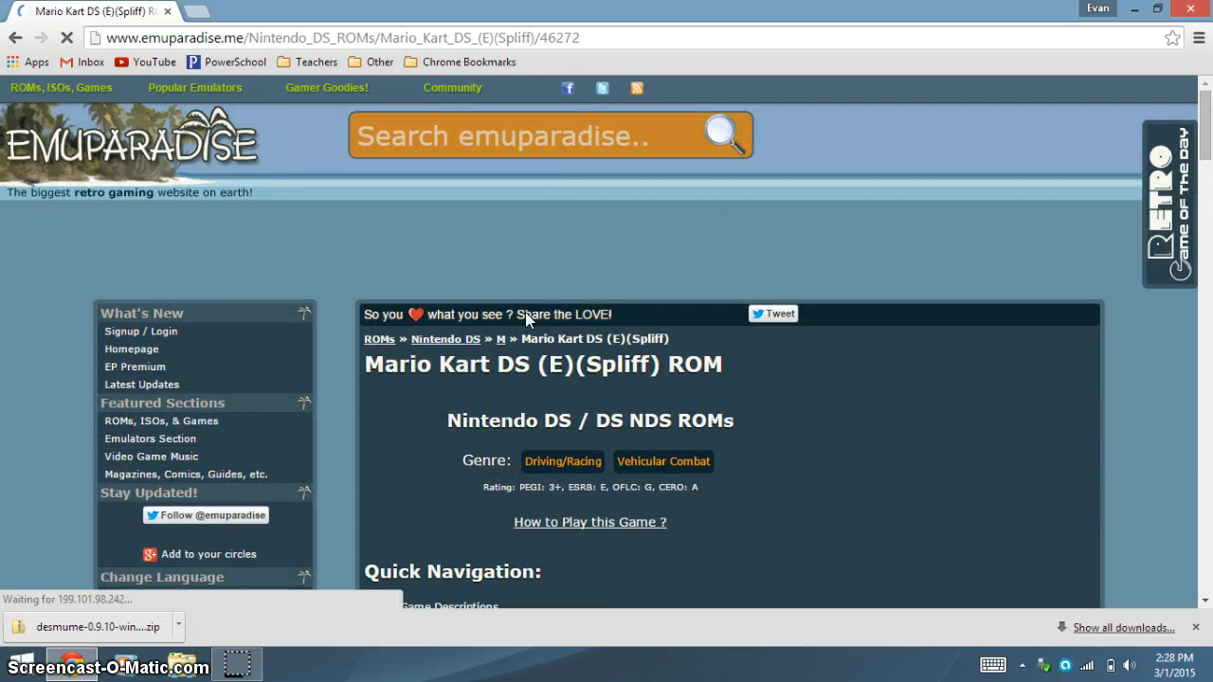
scroll("down", 3)
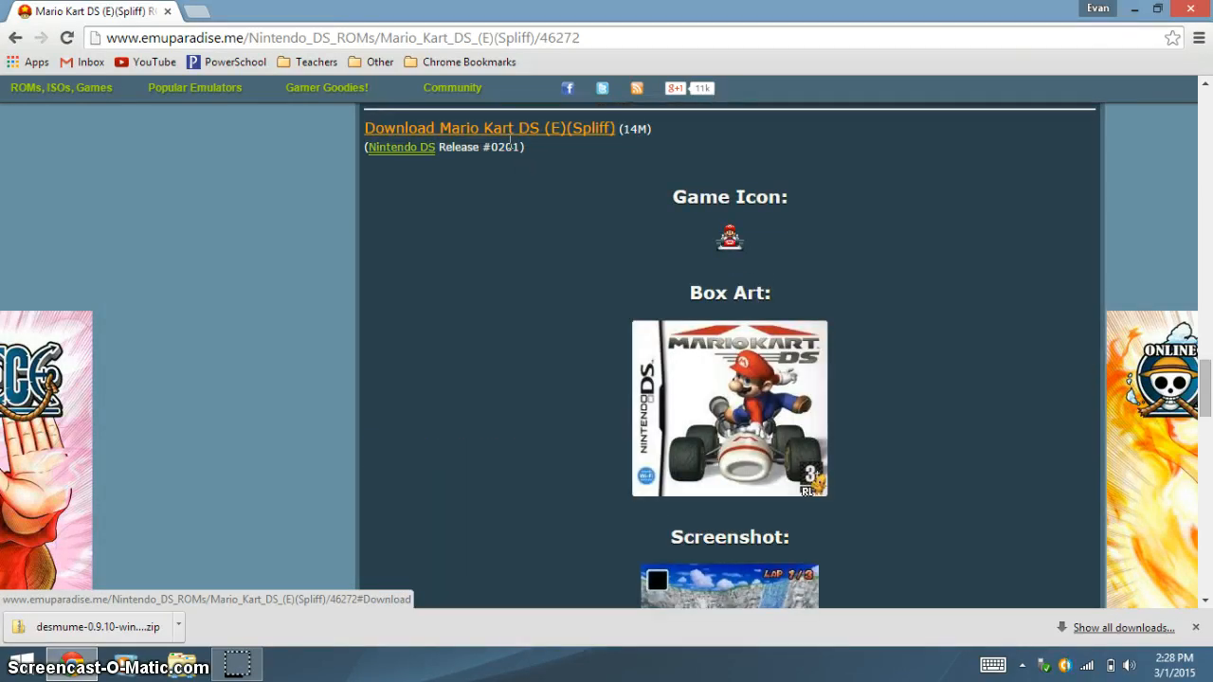
mouse_move(487, 133)
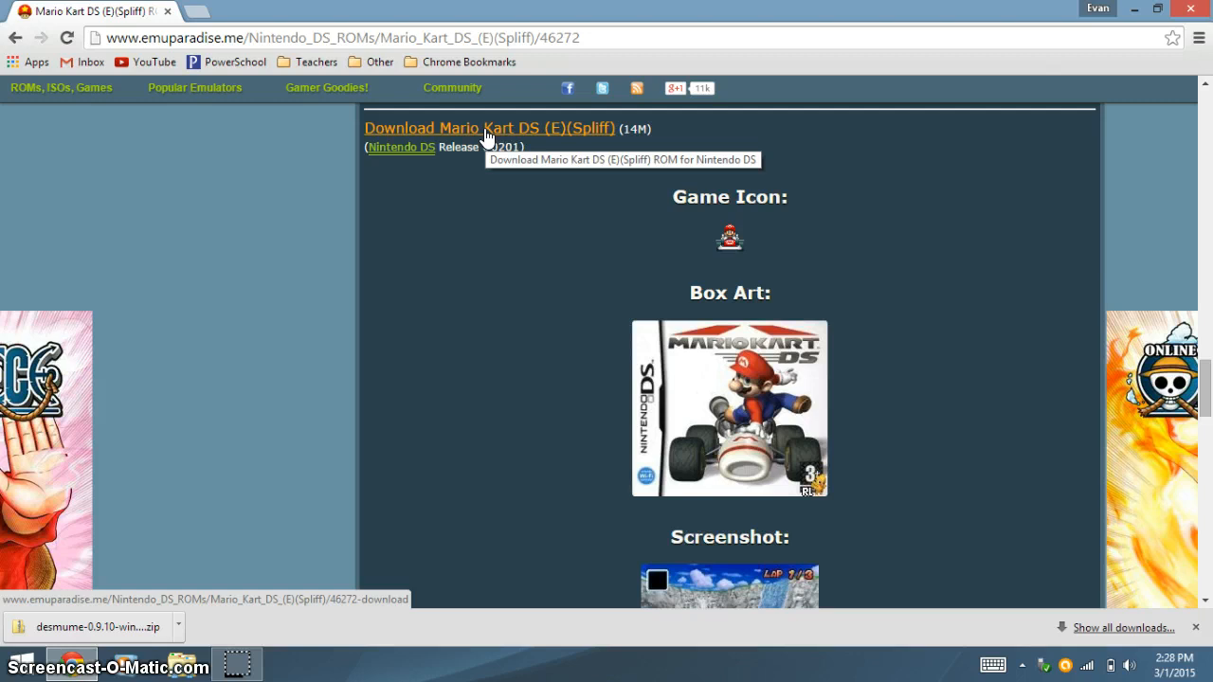
left_click(489, 129)
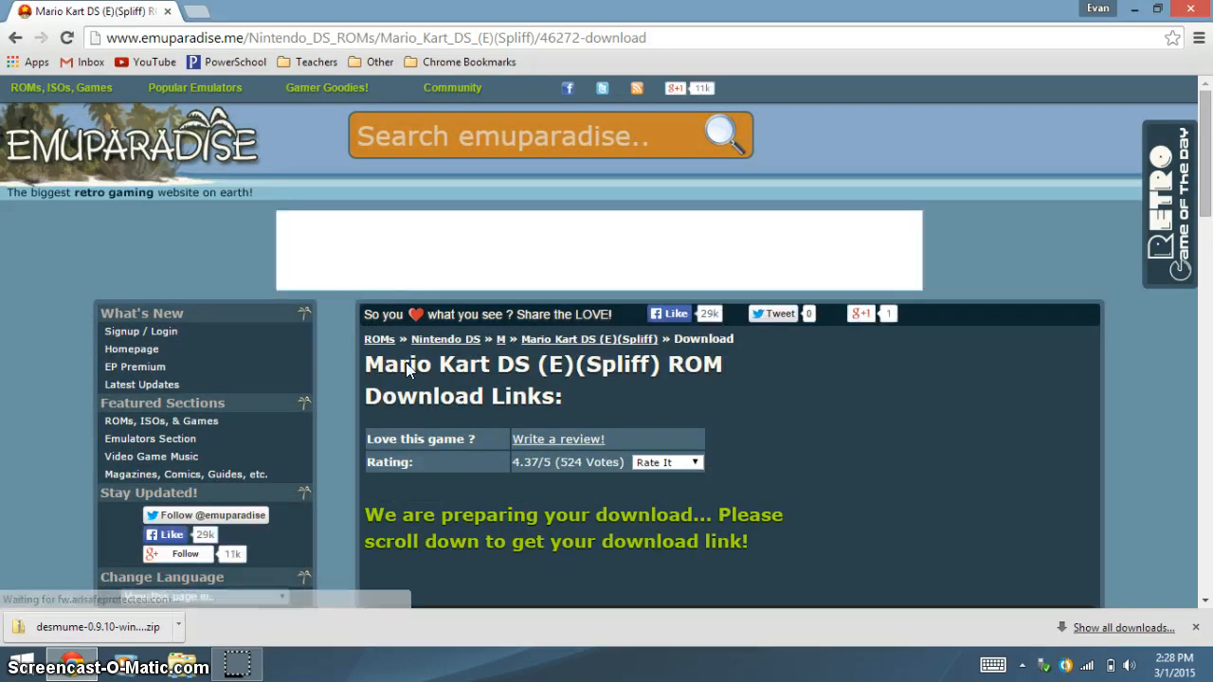
scroll("down", 3)
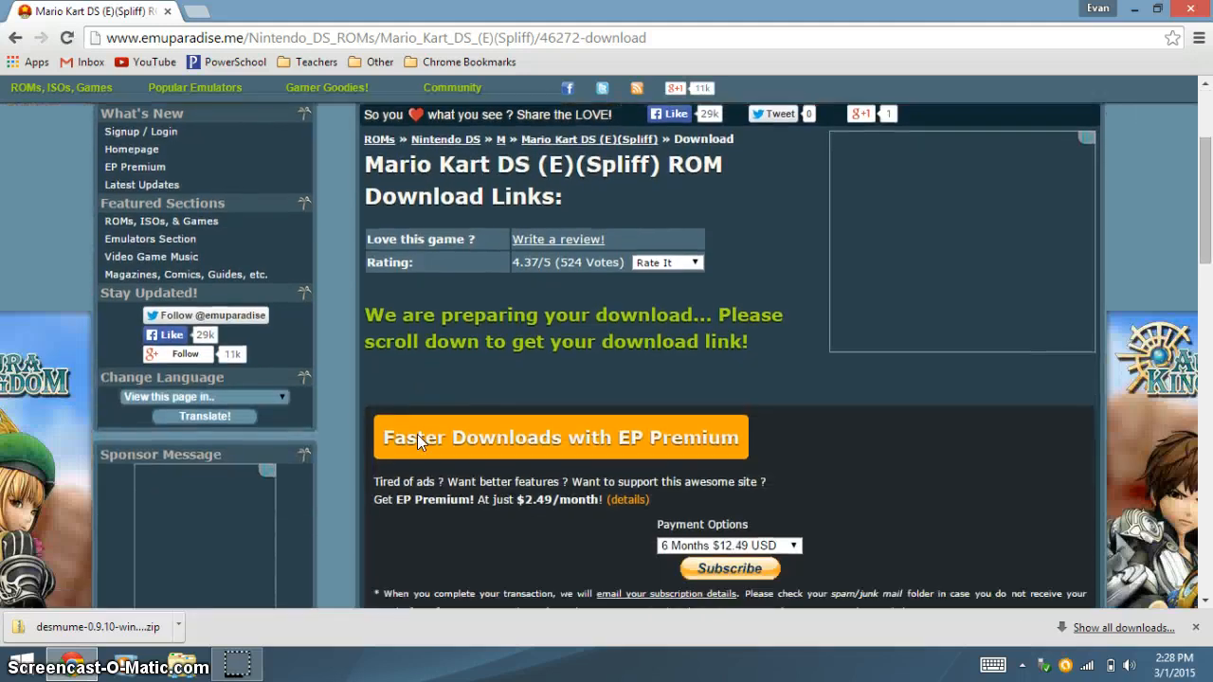
scroll("down", 3)
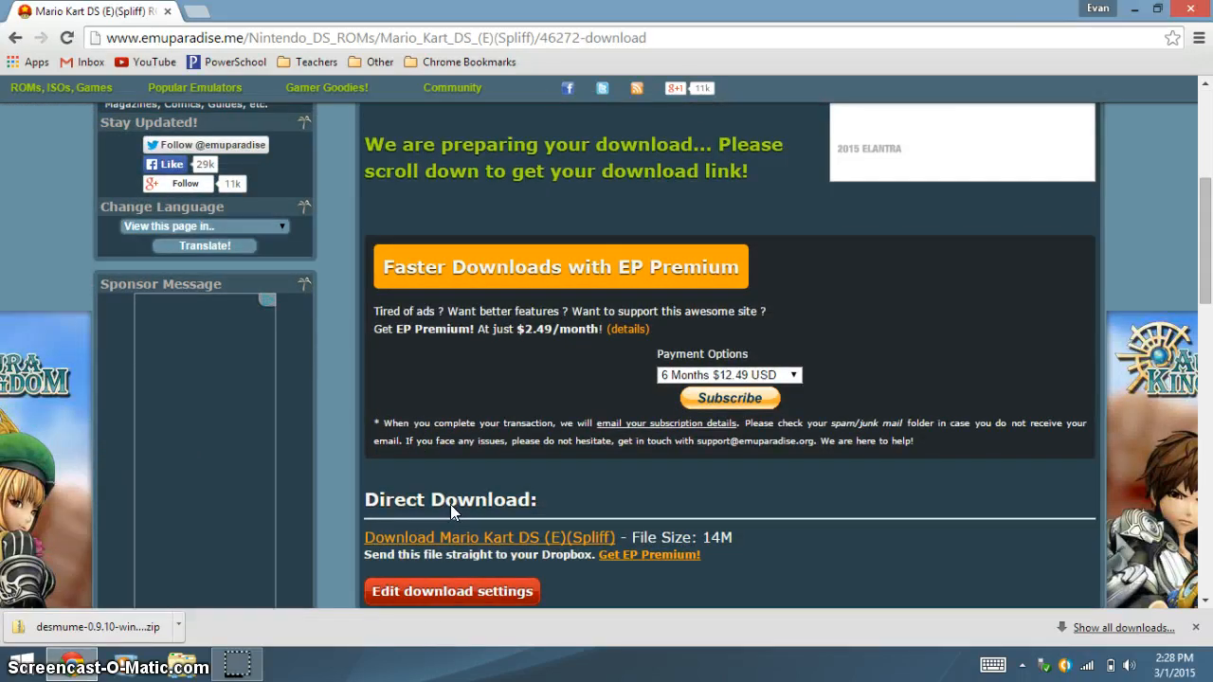
scroll("down", 3)
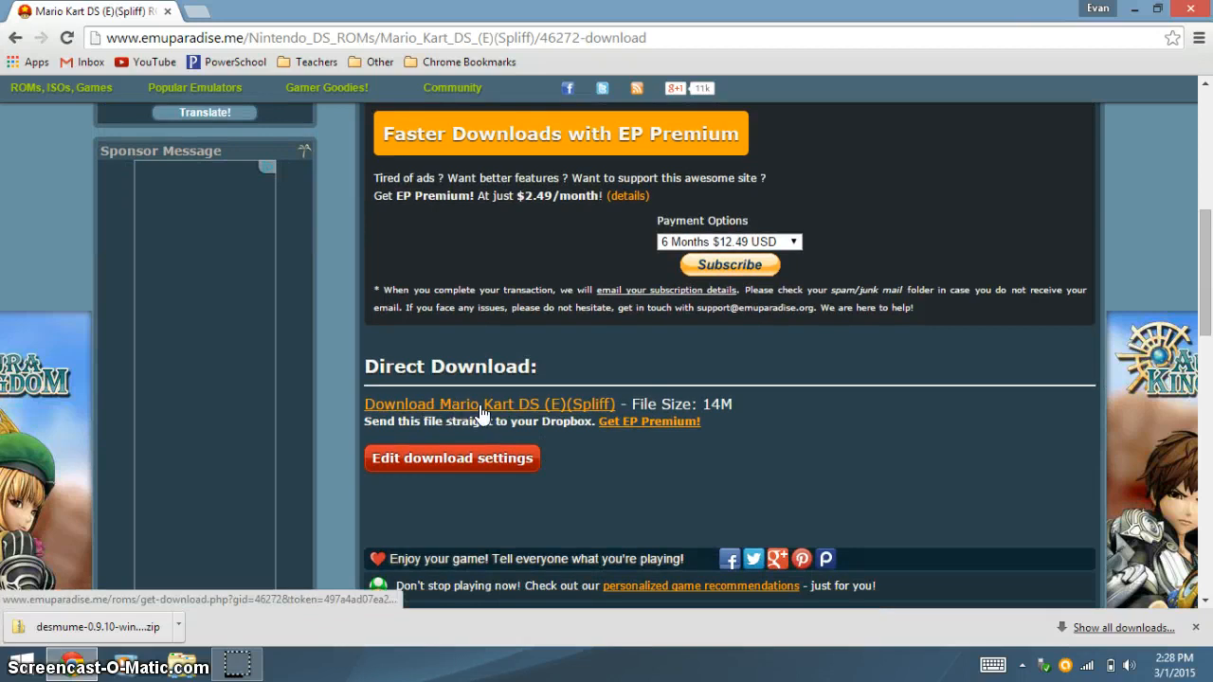
left_click(481, 404)
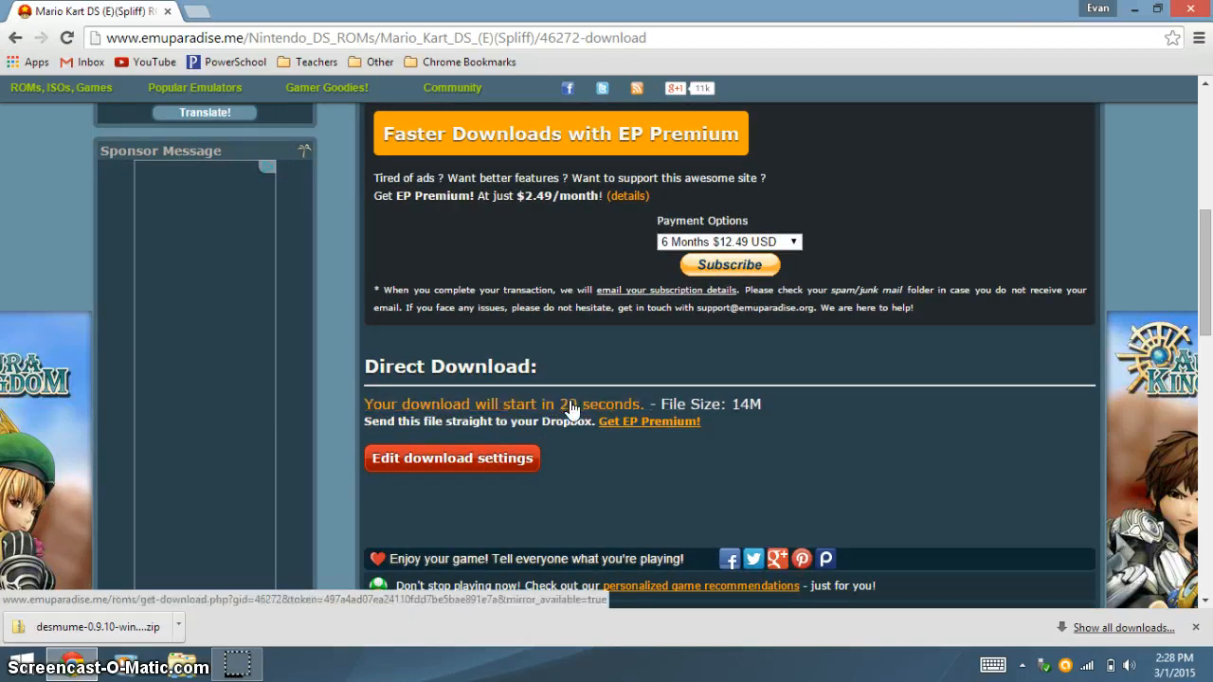
mouse_move(724, 381)
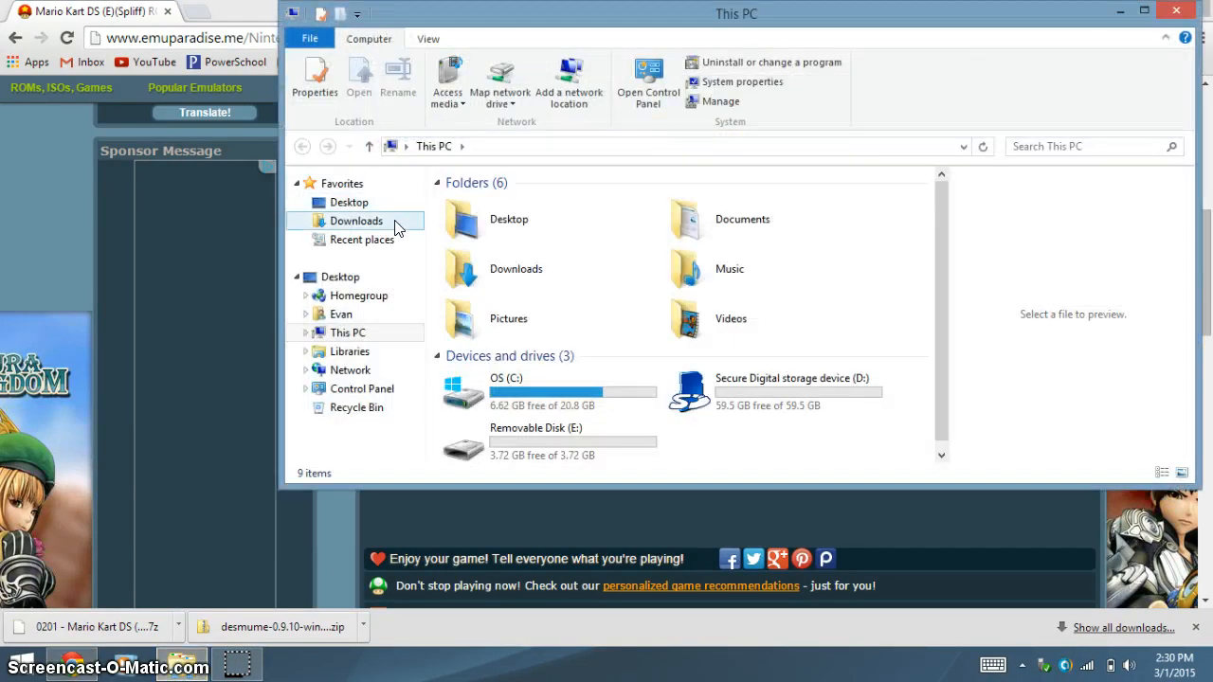
Cut the Mario Kart DS .7z from Downloads and go to Removable Disk (E:).
double_click(357, 219)
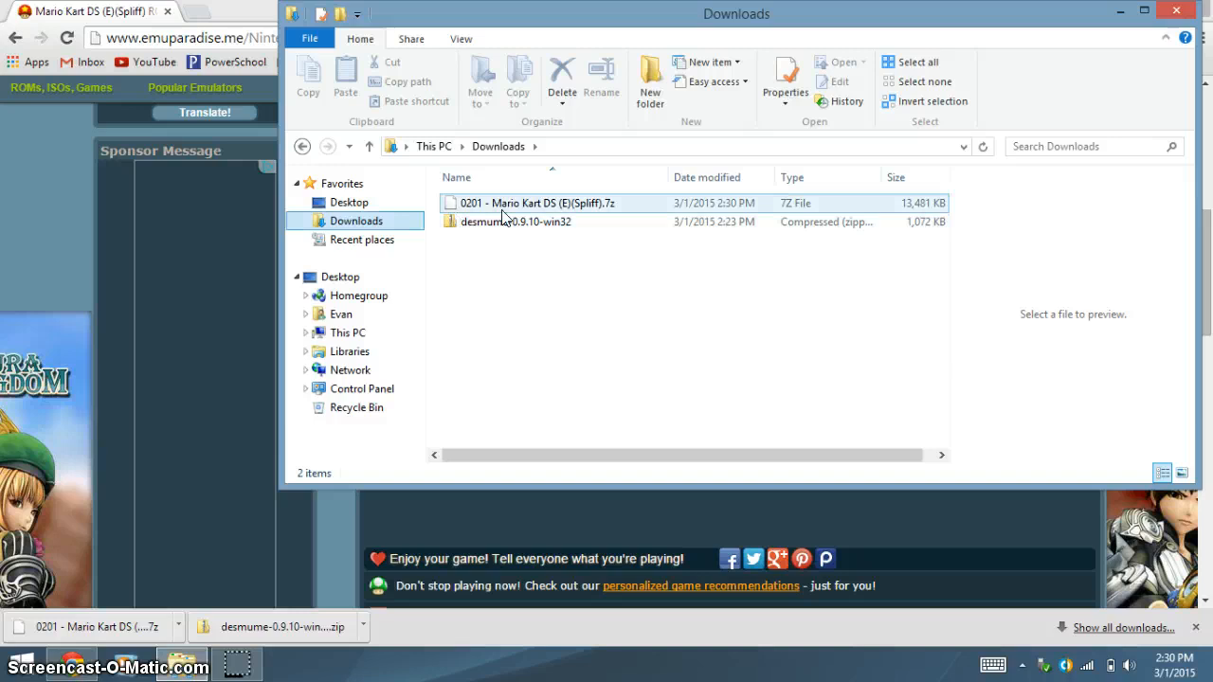
left_click(565, 203)
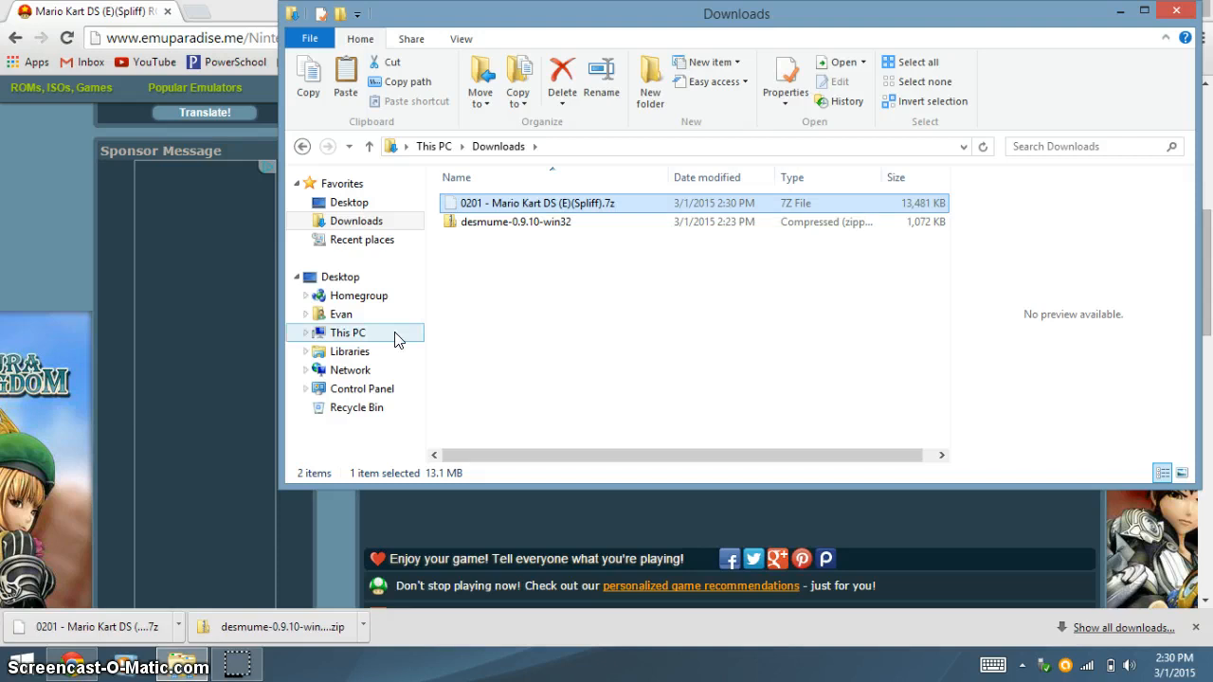
left_click(346, 332)
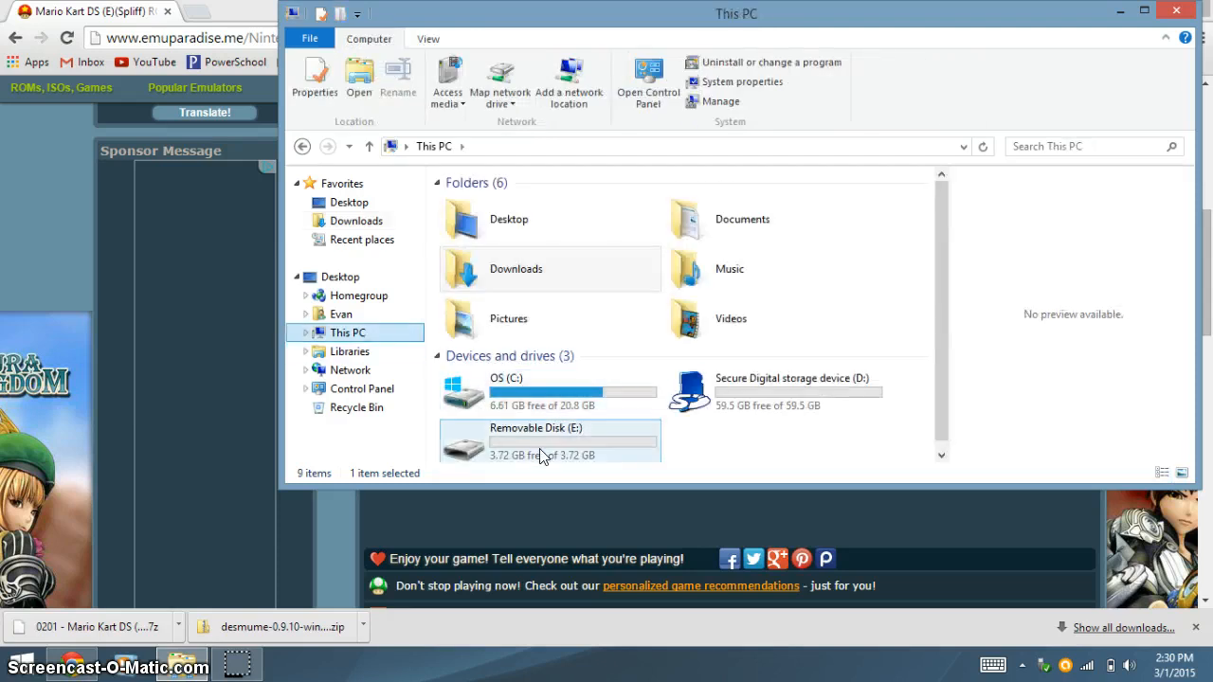
double_click(534, 440)
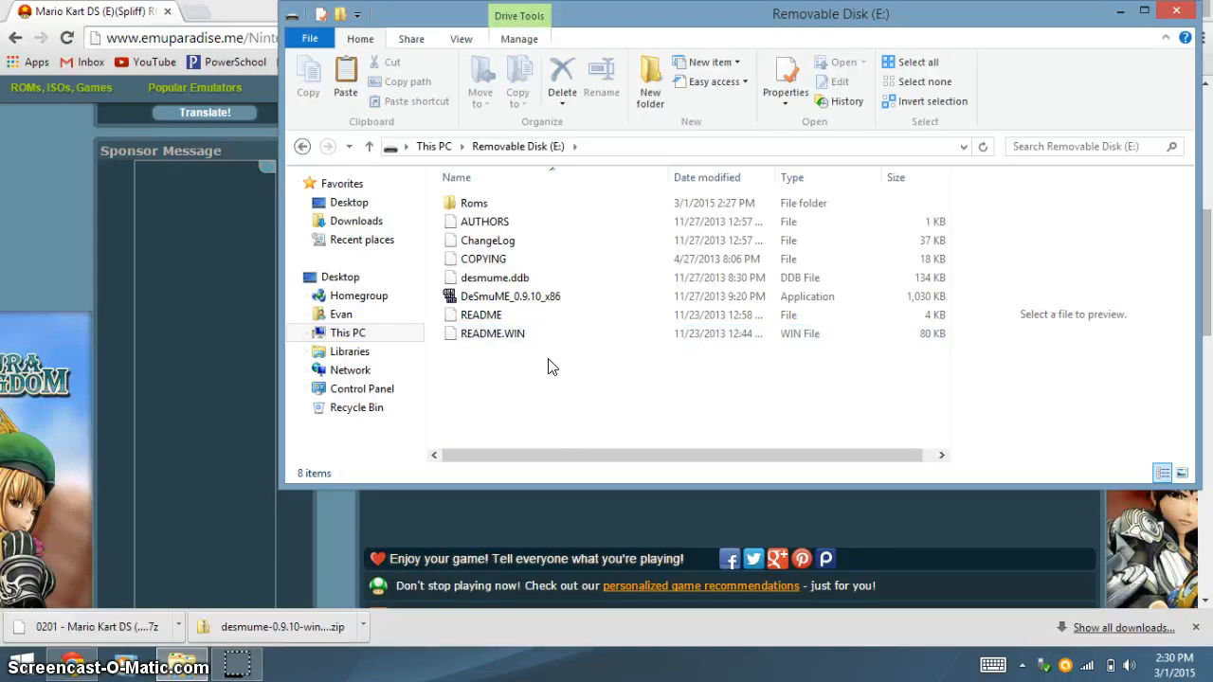
Paste the .7z into the Roms folder and return to the DeSmuME program file.
left_click(474, 202)
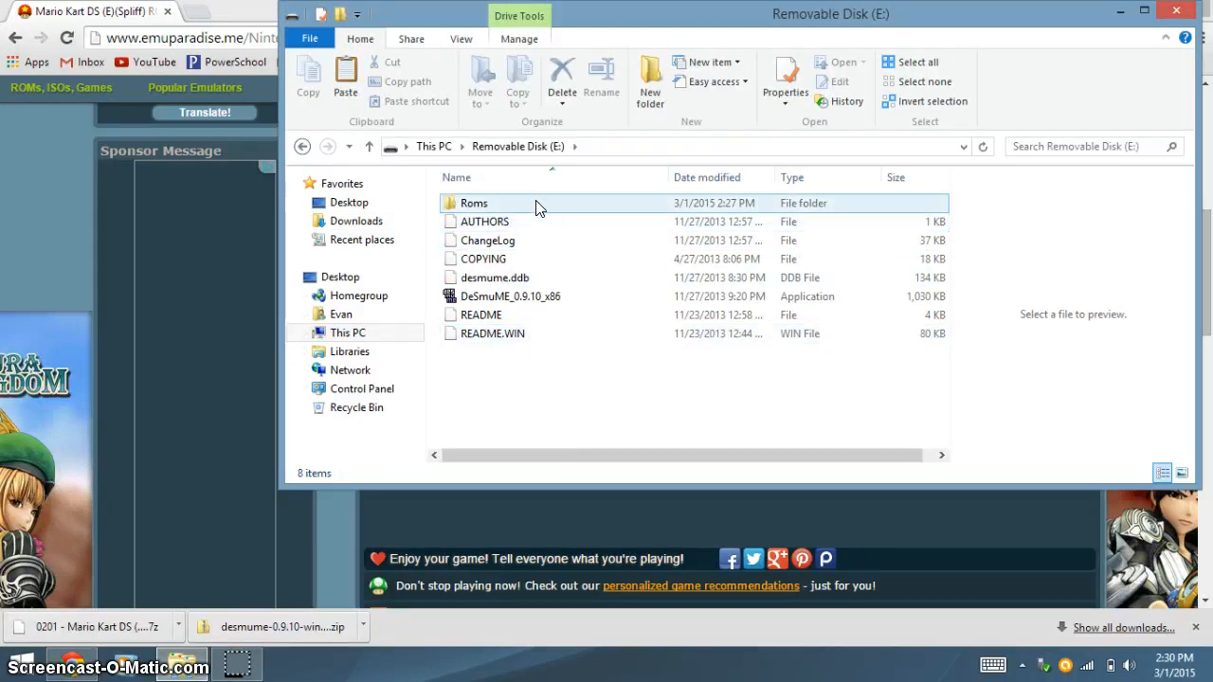
double_click(474, 203)
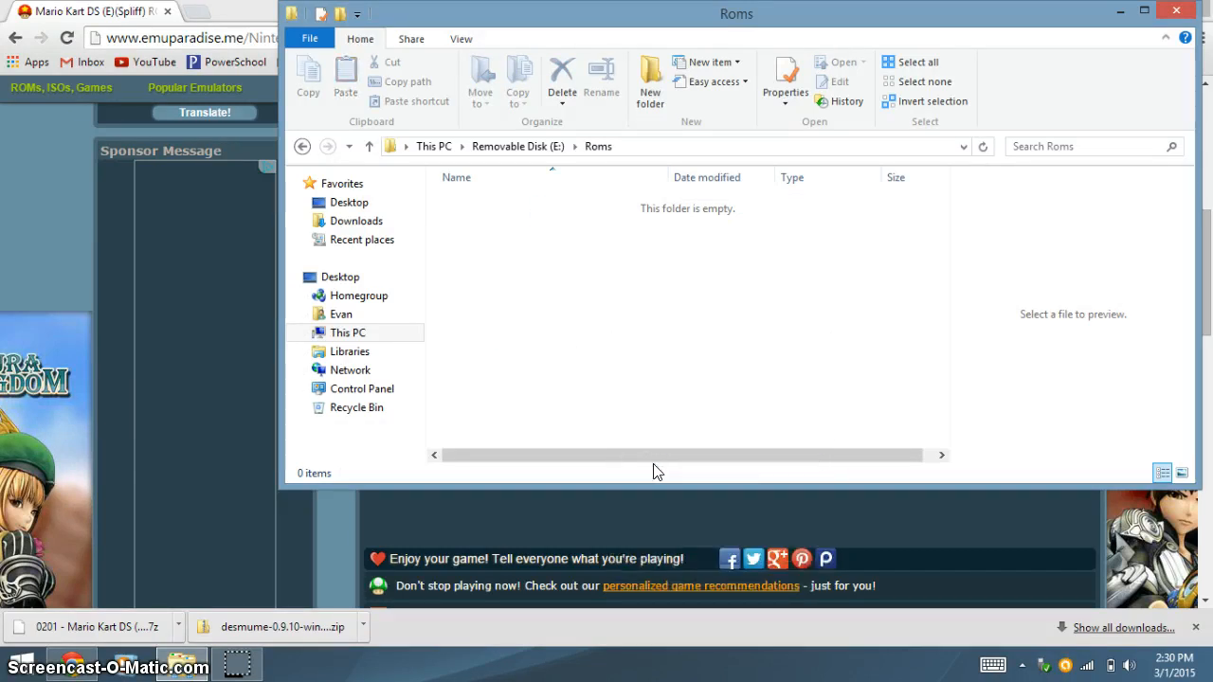
right_click(684, 360)
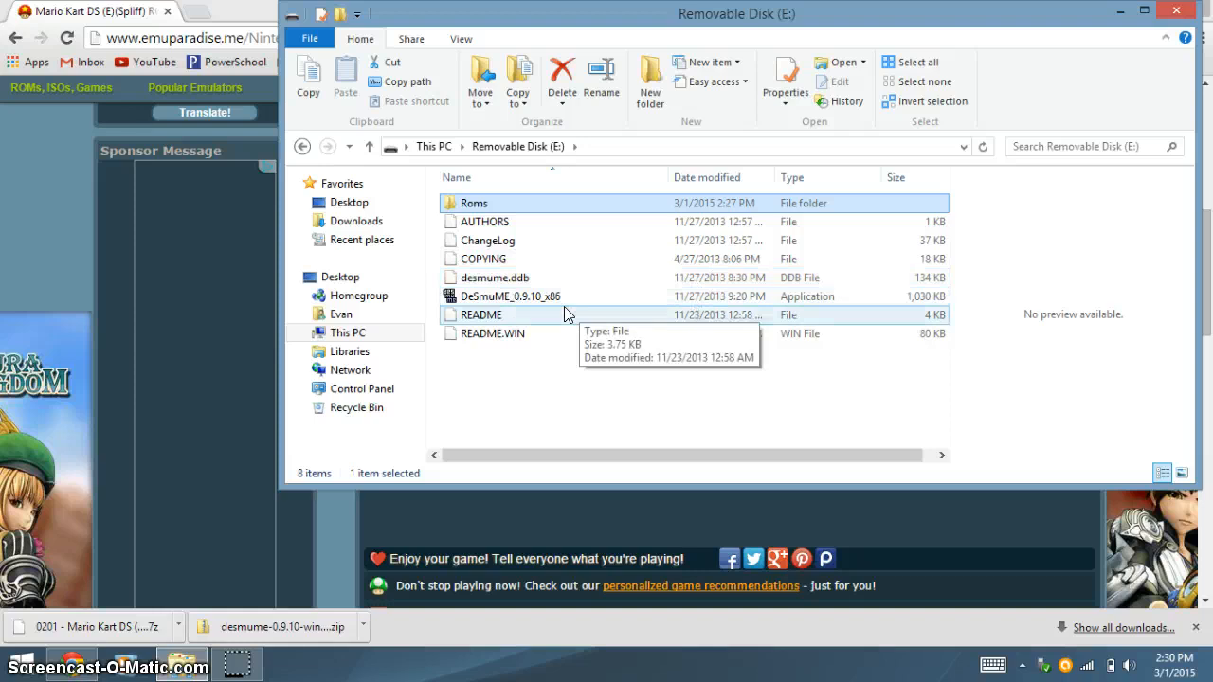
left_click(510, 295)
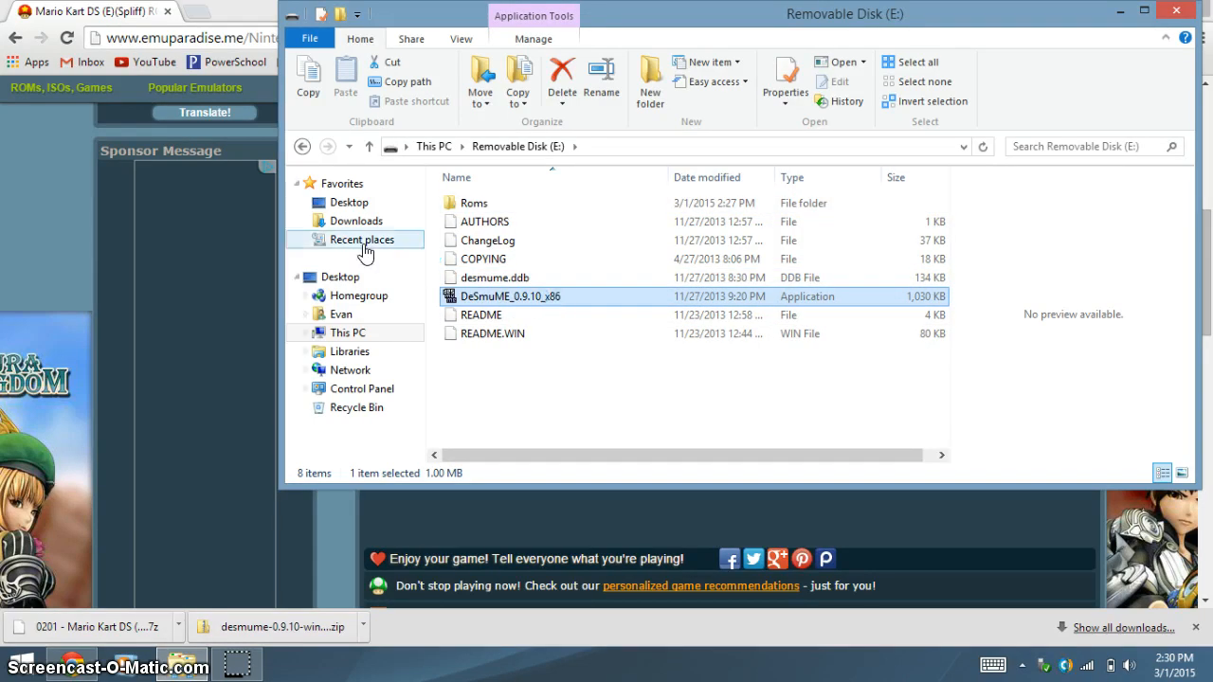
Launch DeSmuME_0.9.10_x86 and load the Mario Kart DS .7z via Open ROM.
double_click(508, 296)
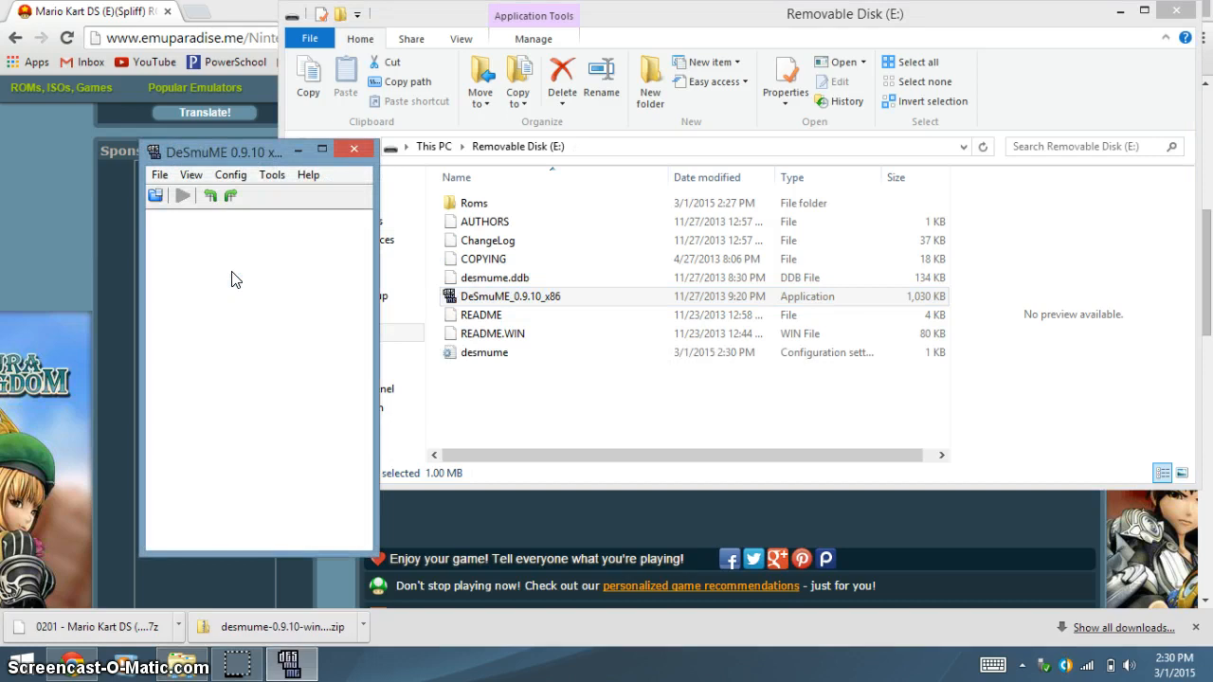
mouse_move(243, 333)
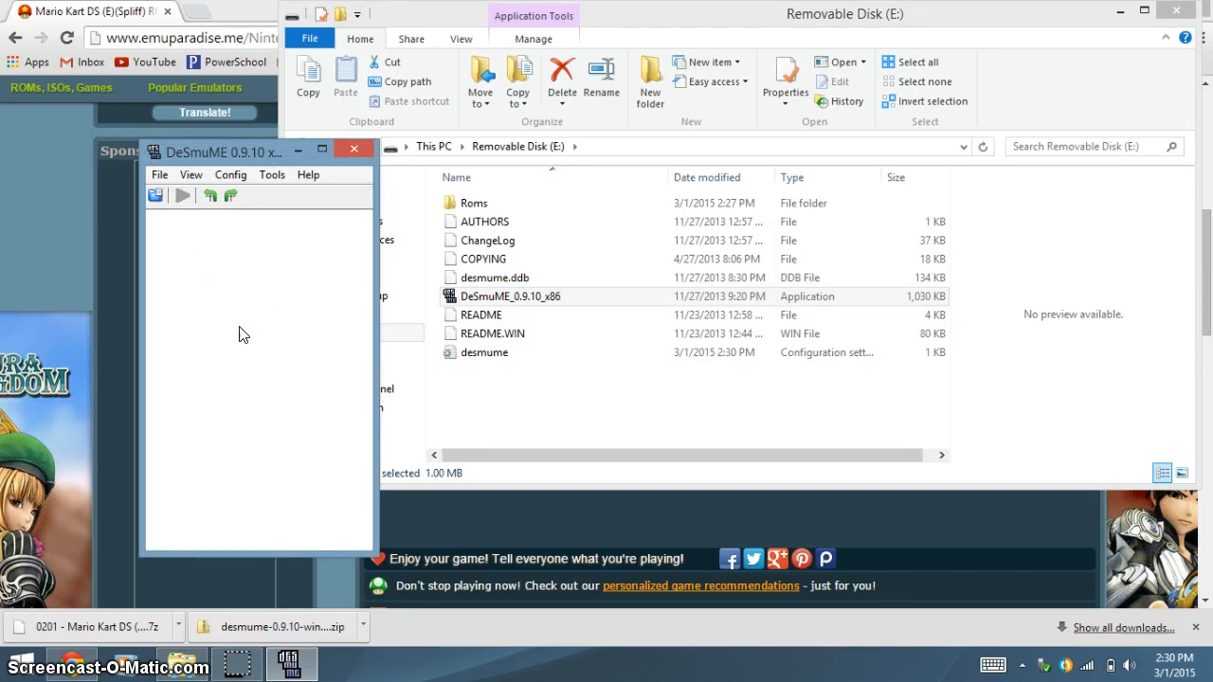
mouse_move(174, 186)
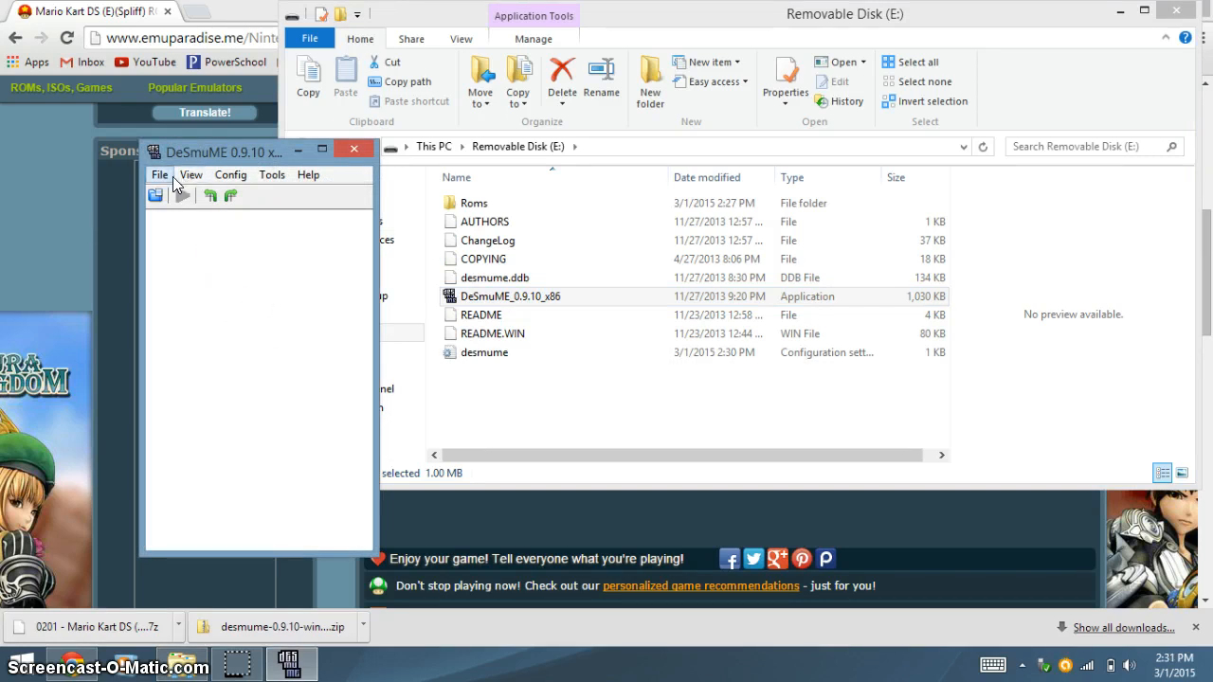
left_click(159, 174)
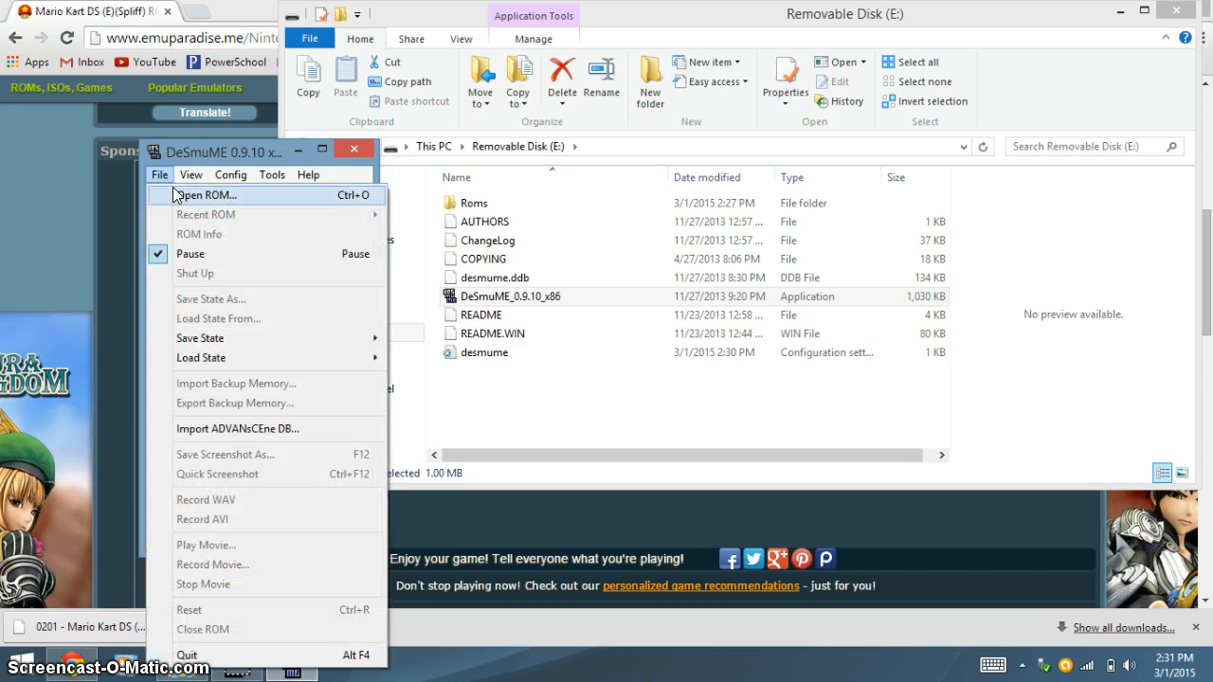
left_click(207, 196)
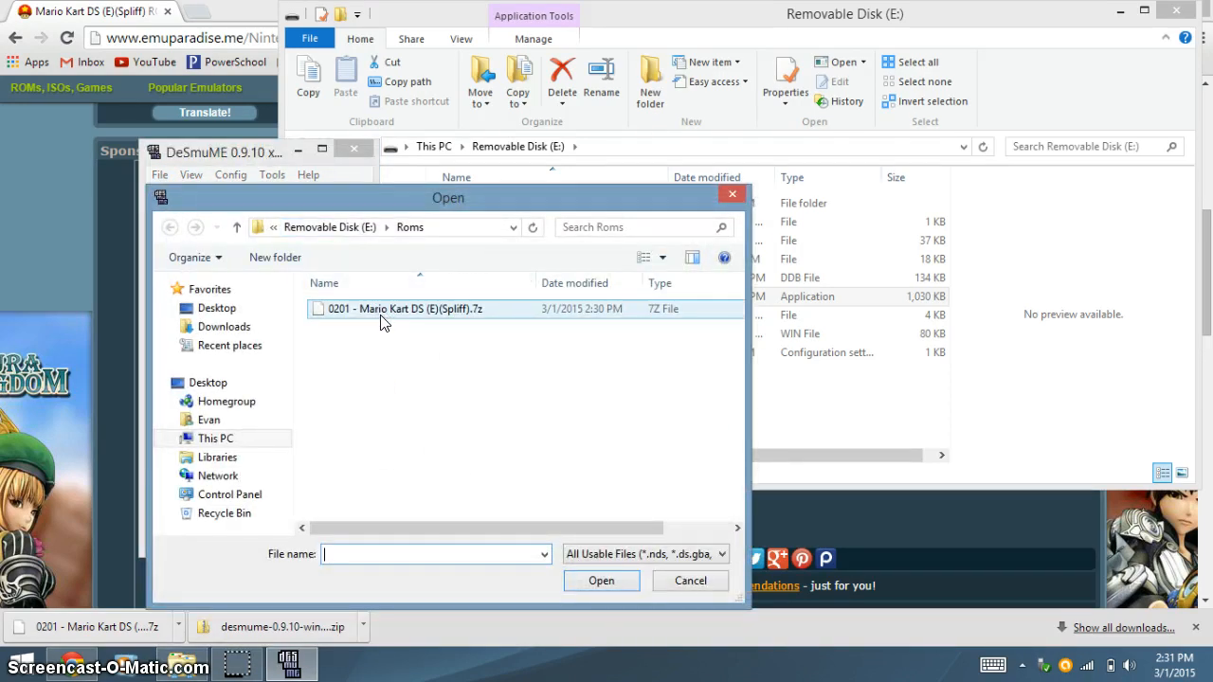
left_click(690, 581)
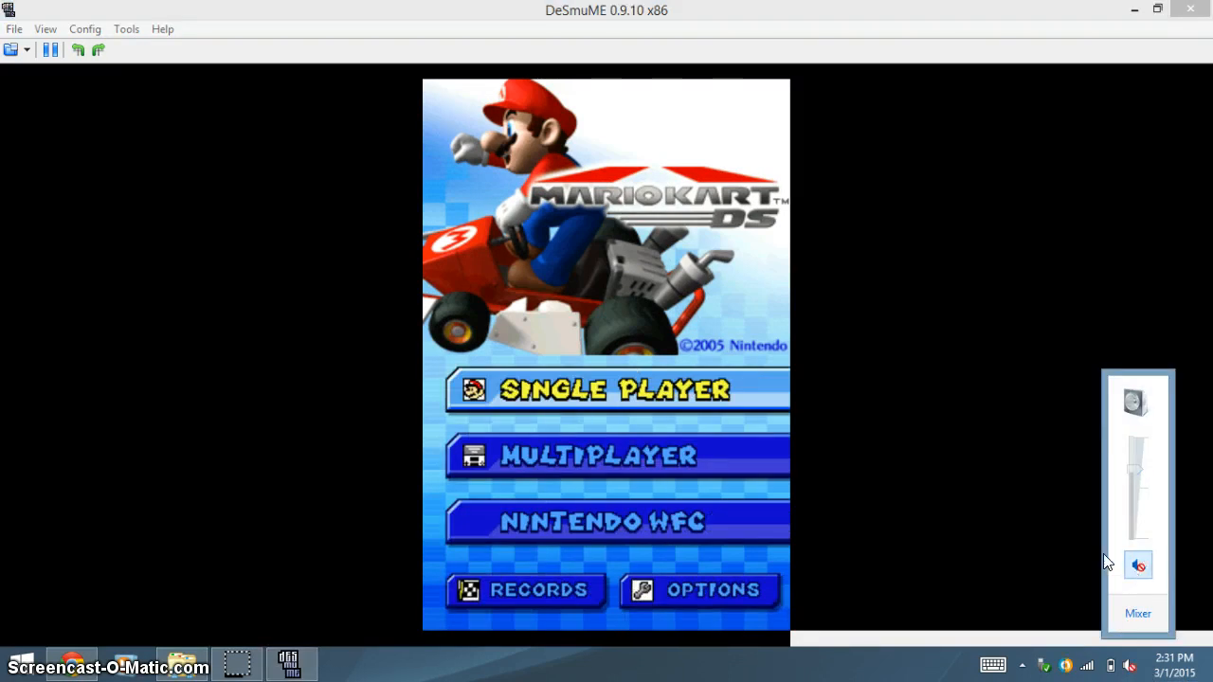
Review the DS button-to-keyboard mappings in Control Config and confirm them with OK.
left_click(83, 28)
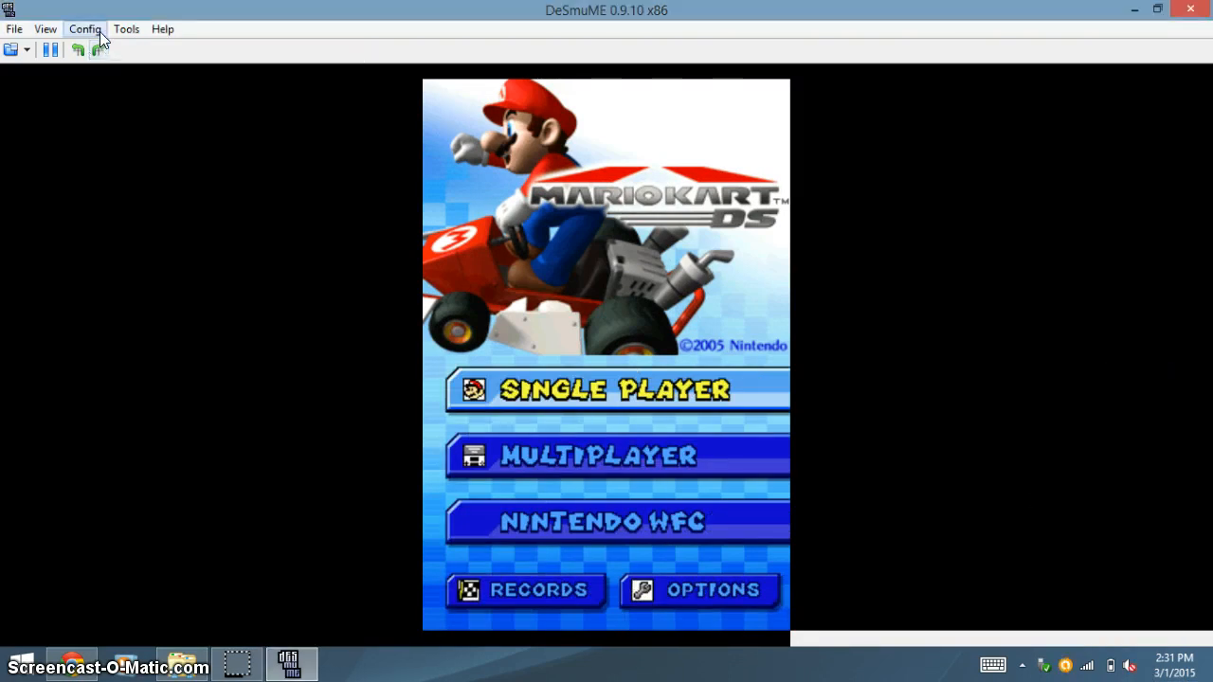
left_click(87, 28)
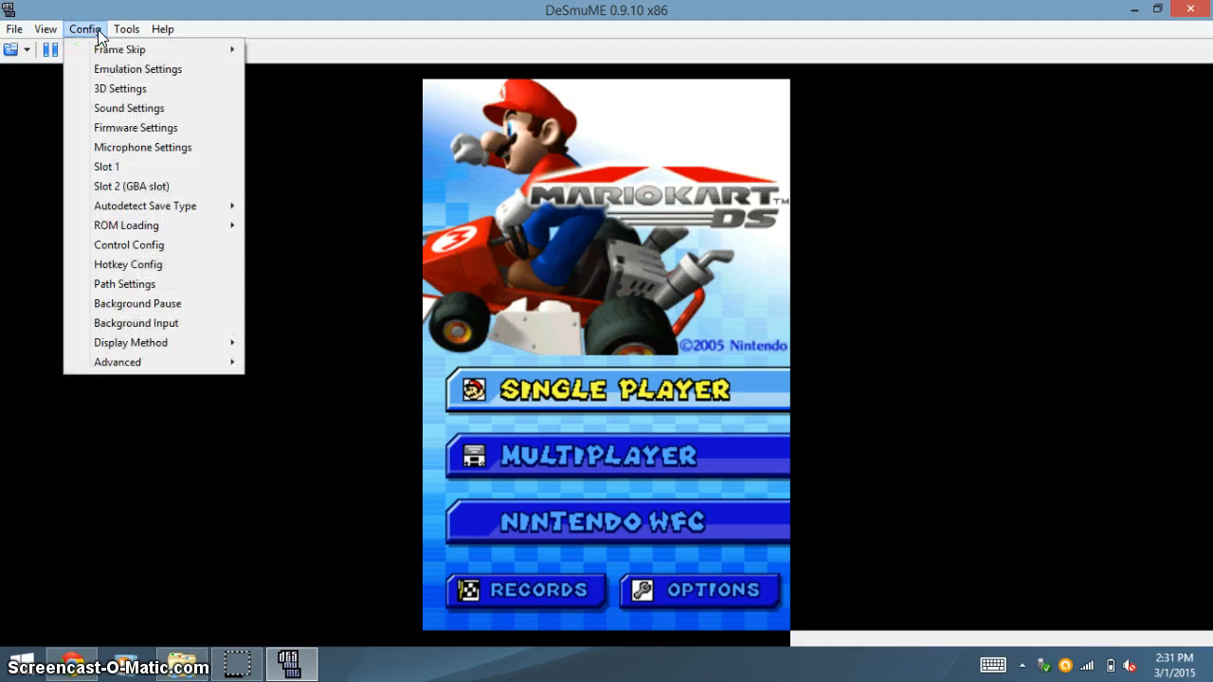
mouse_move(133, 245)
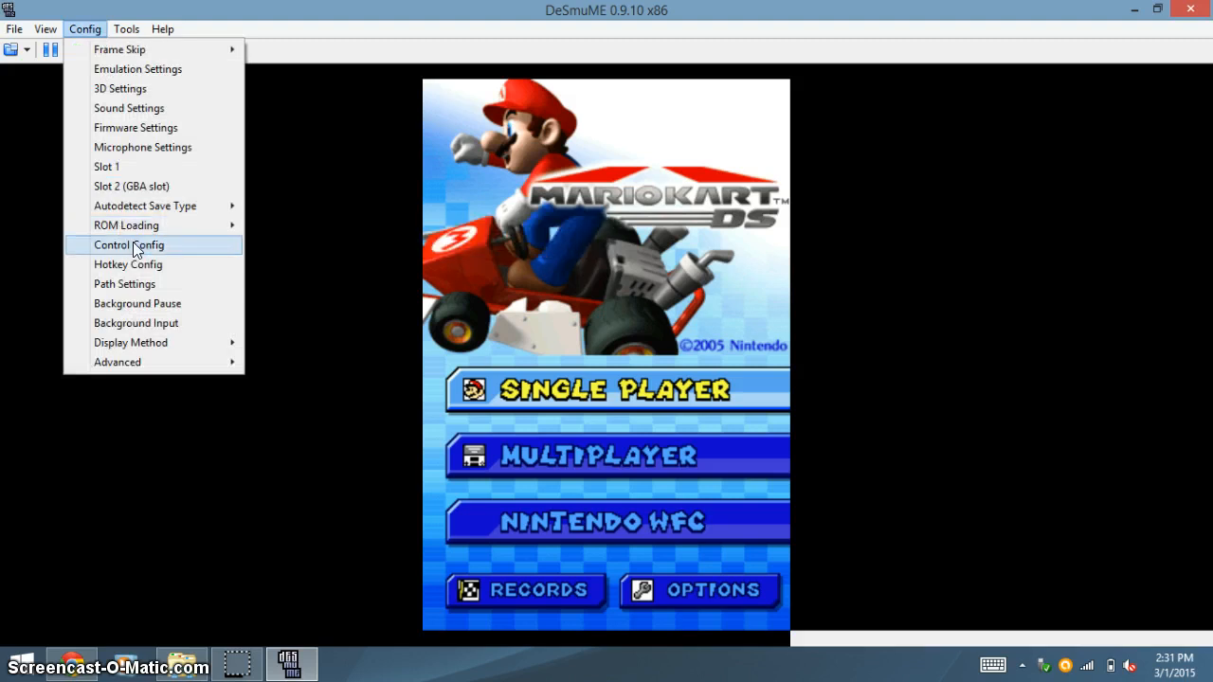
left_click(128, 245)
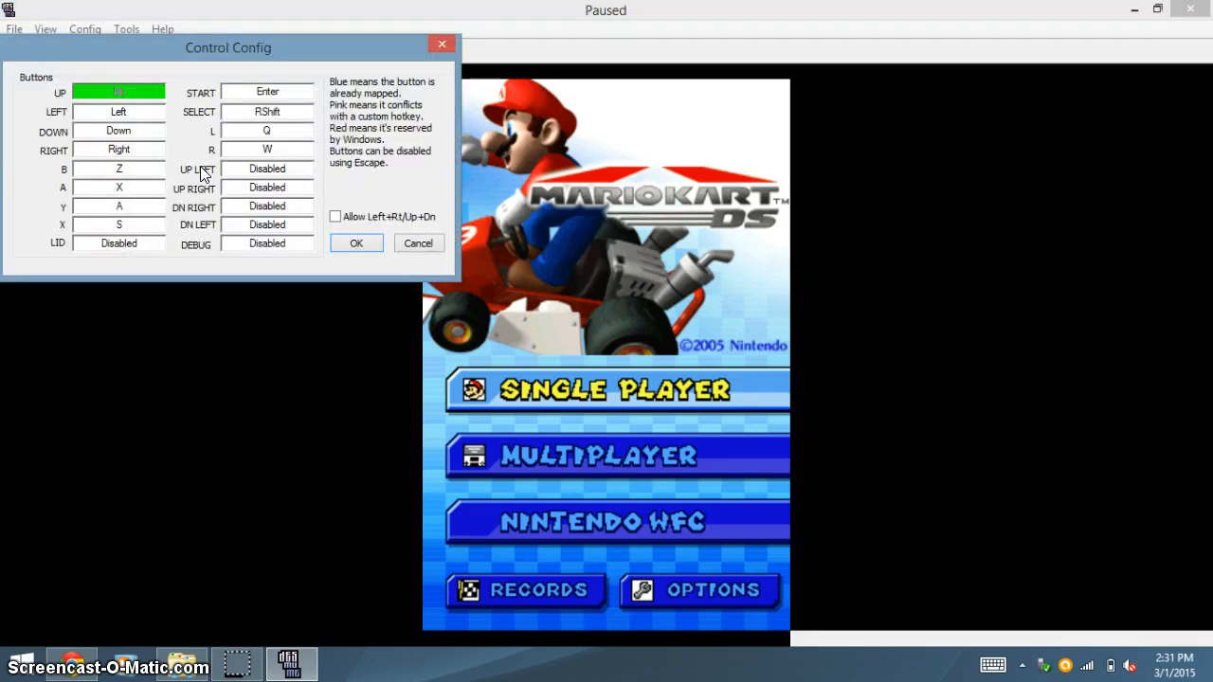
mouse_move(201, 254)
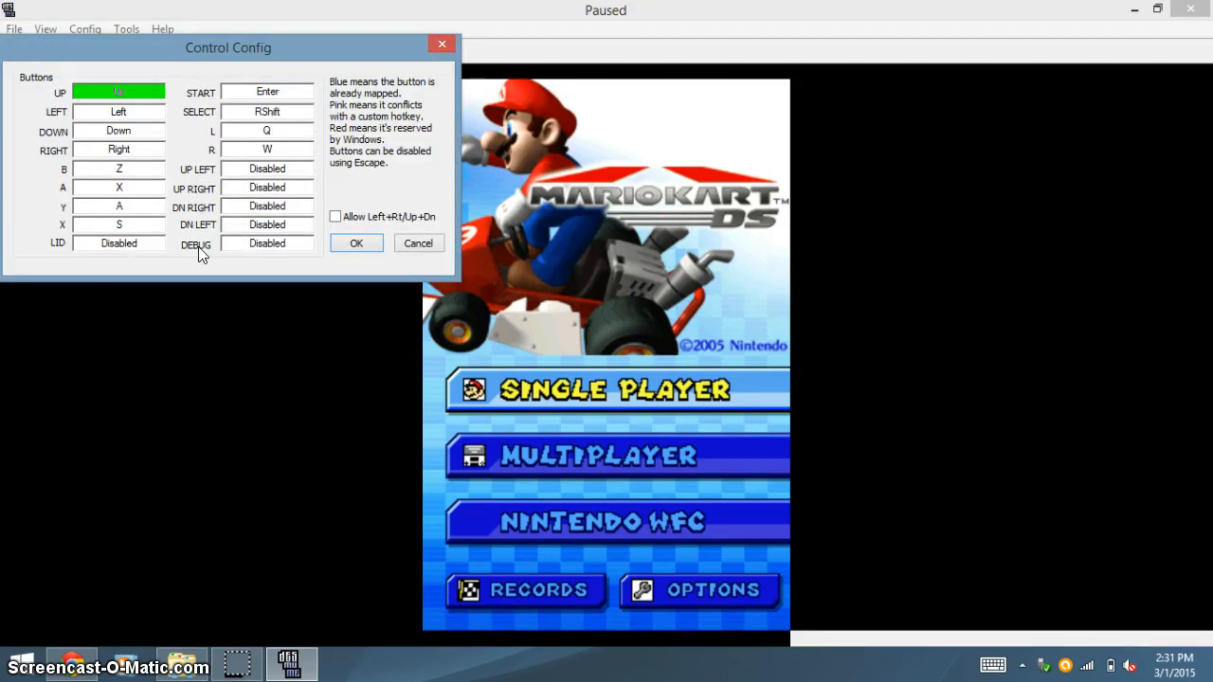
mouse_move(398, 387)
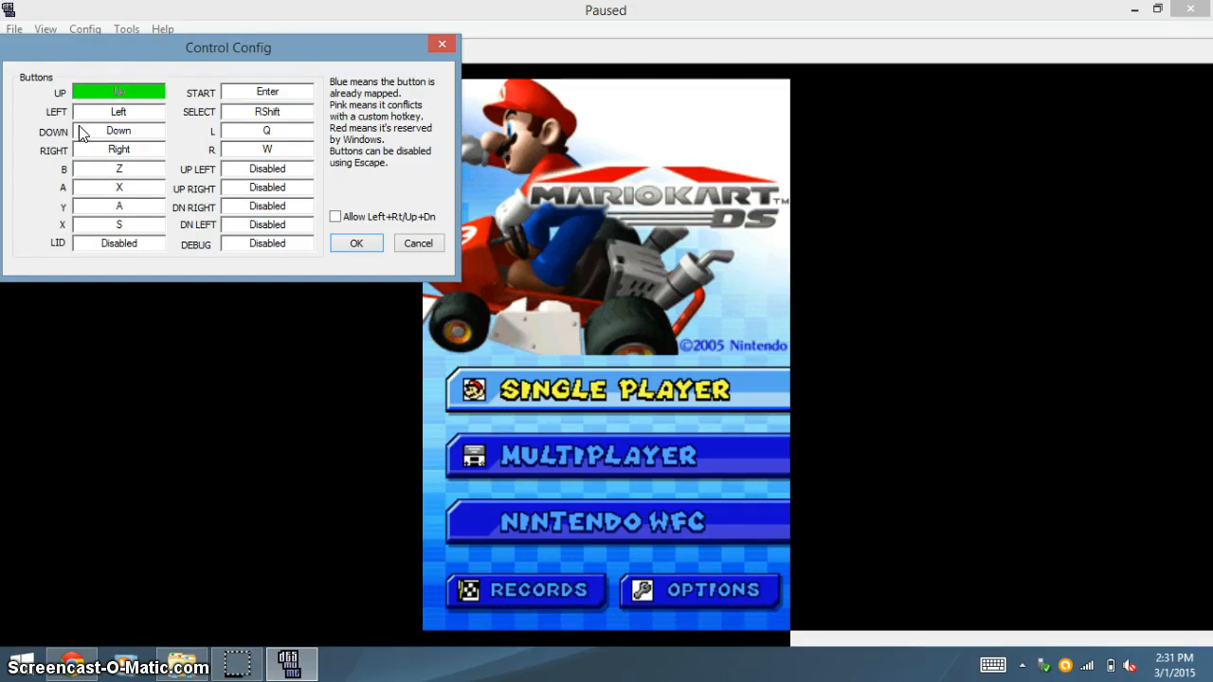
mouse_move(61, 144)
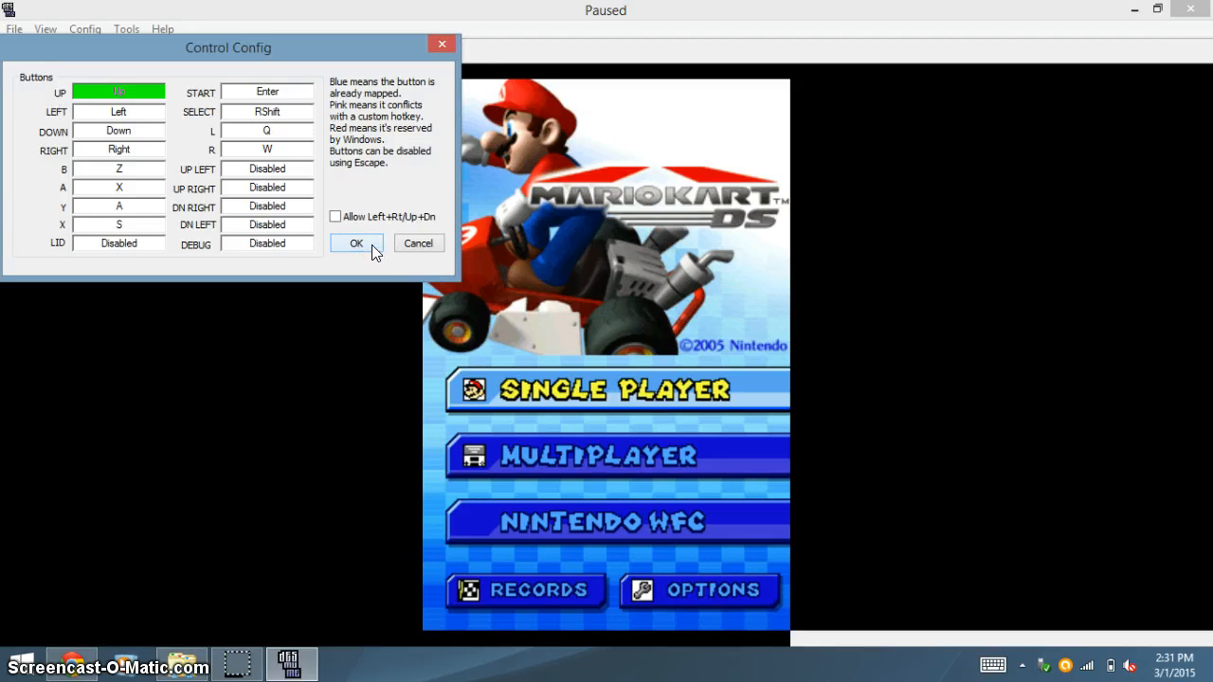
left_click(357, 243)
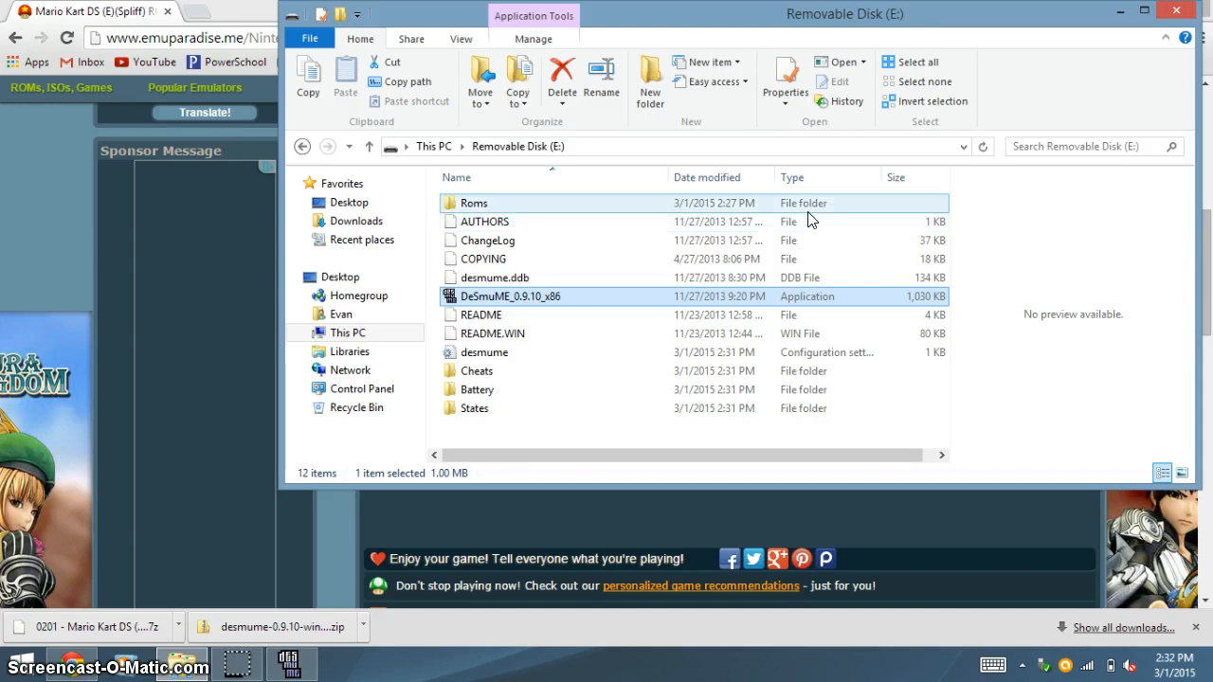
Check the Roms folder contents, then close the file window to leave the desktop.
double_click(474, 203)
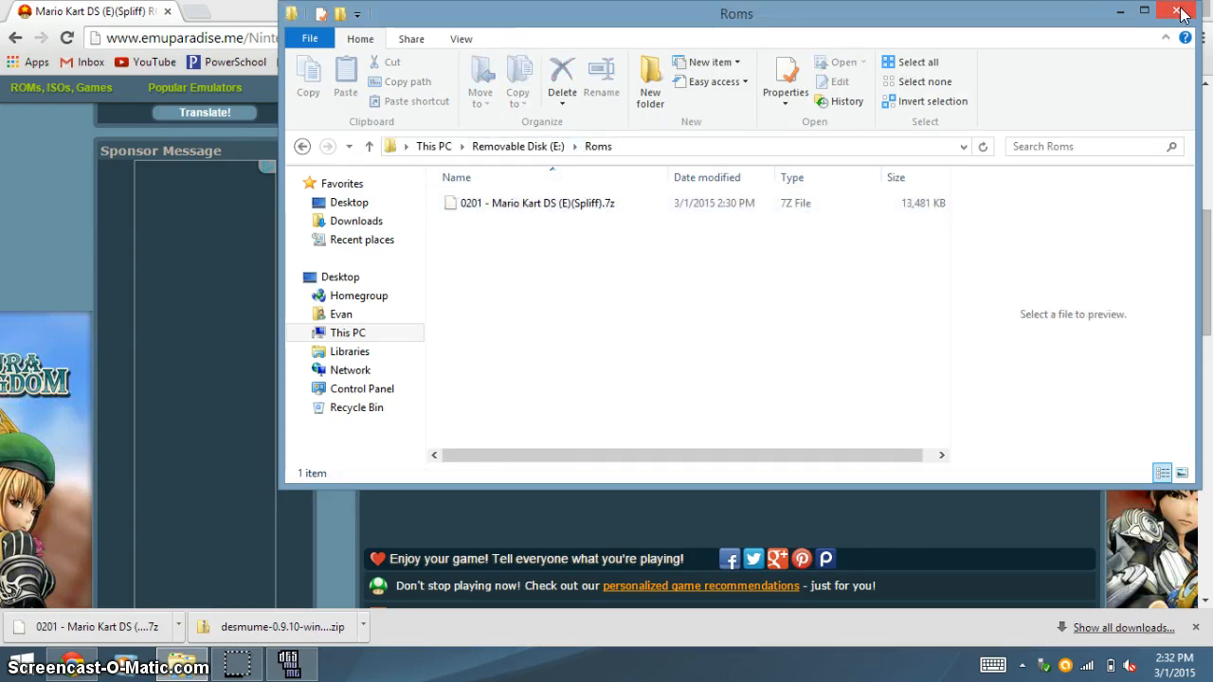
left_click(1186, 11)
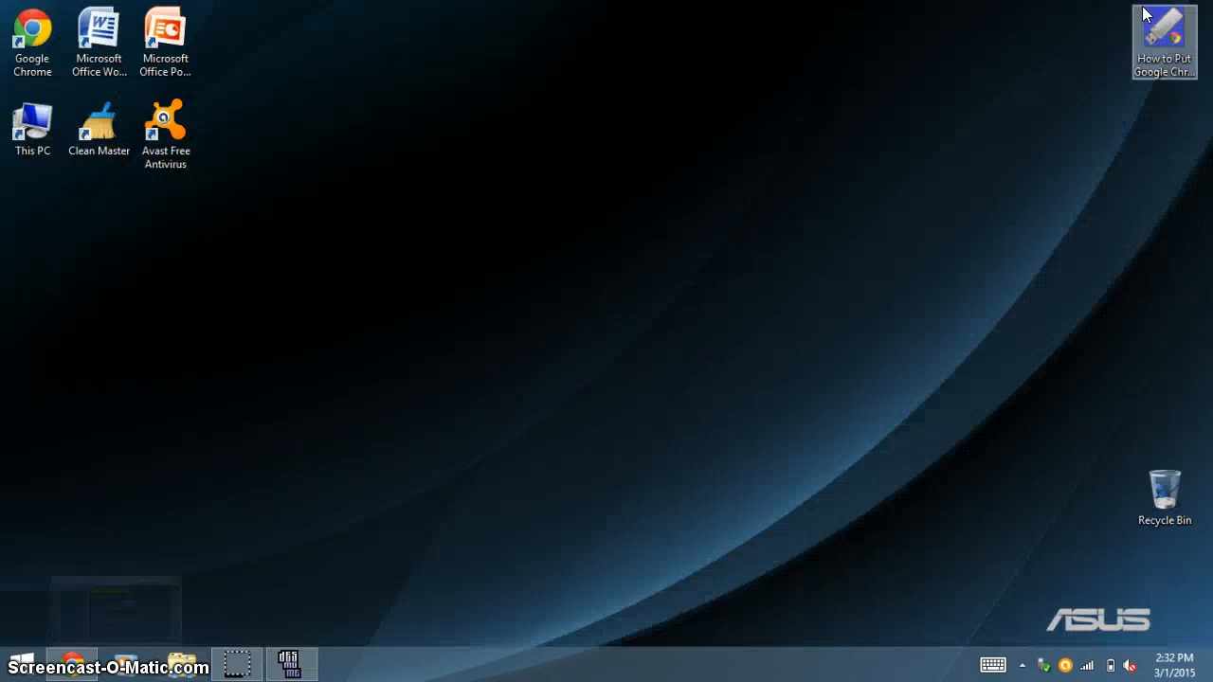
mouse_move(1062, 196)
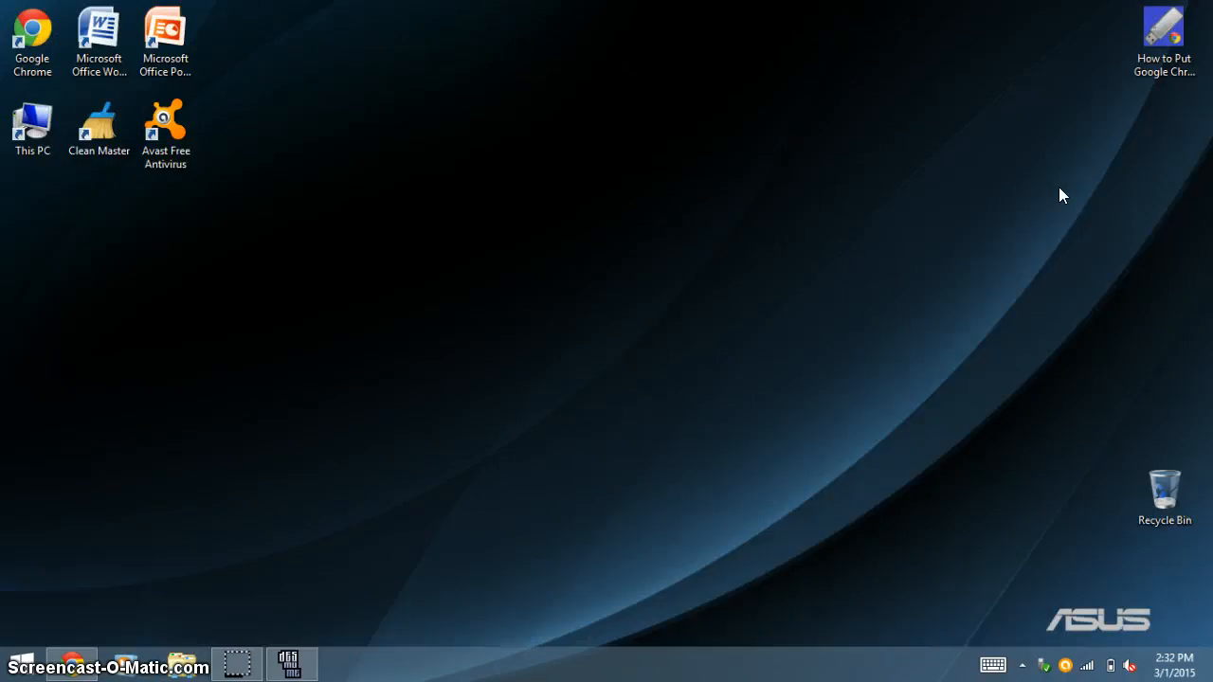